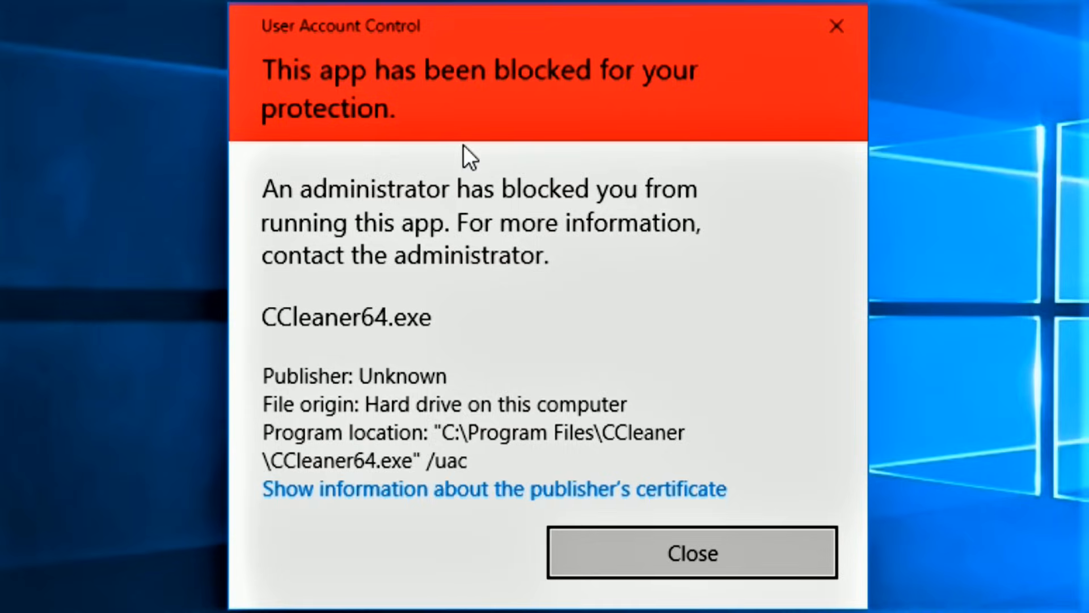
Step: Dismiss the app-blocked warning, retry launching CCleaner, and dismiss the warning again
left_click(691, 552)
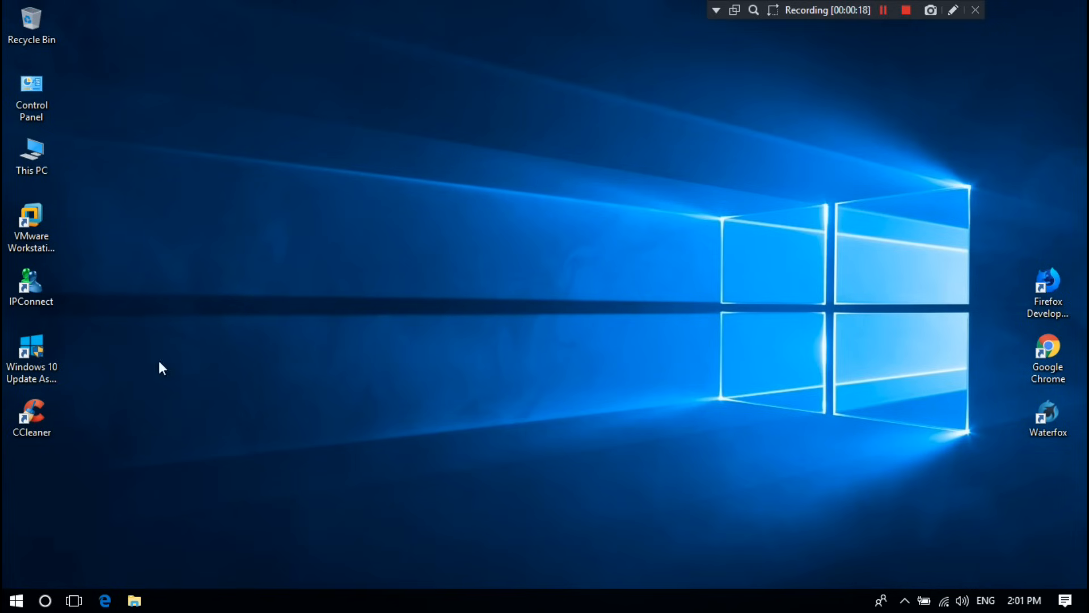
left_click(32, 416)
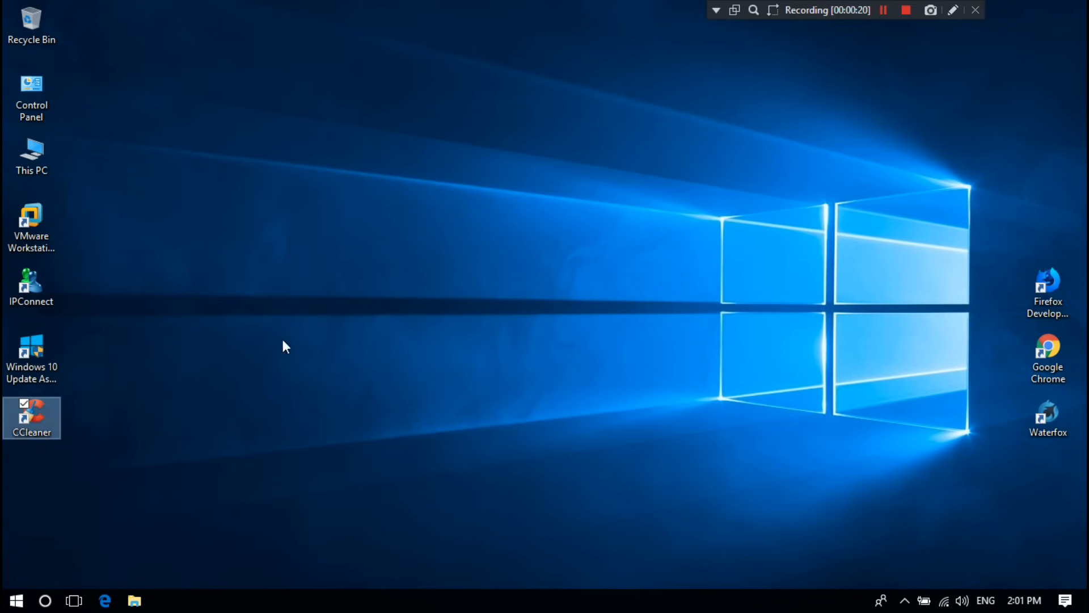
double_click(32, 416)
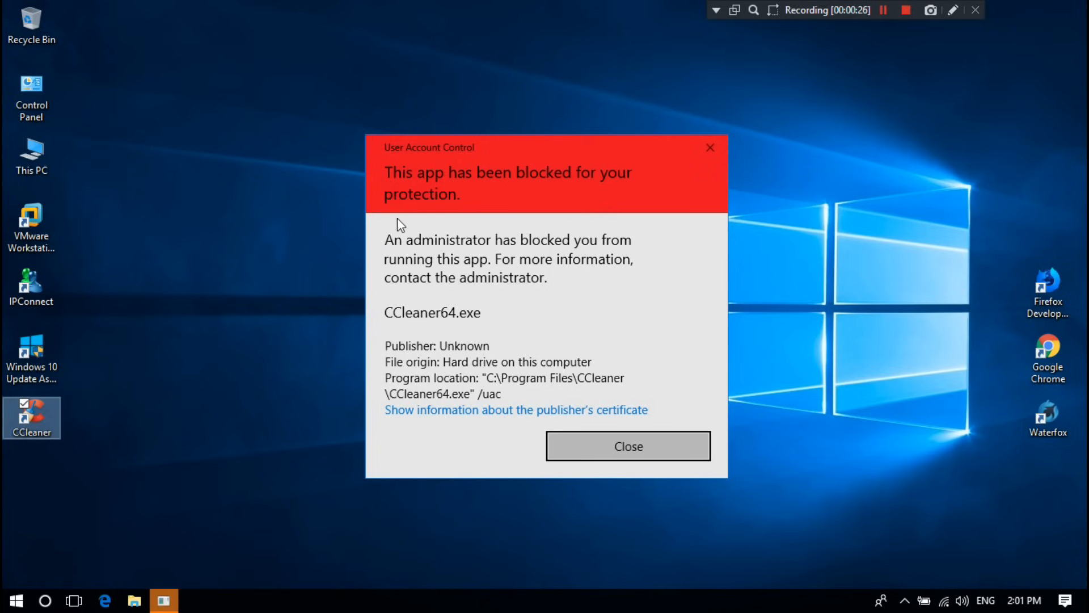
mouse_move(536, 250)
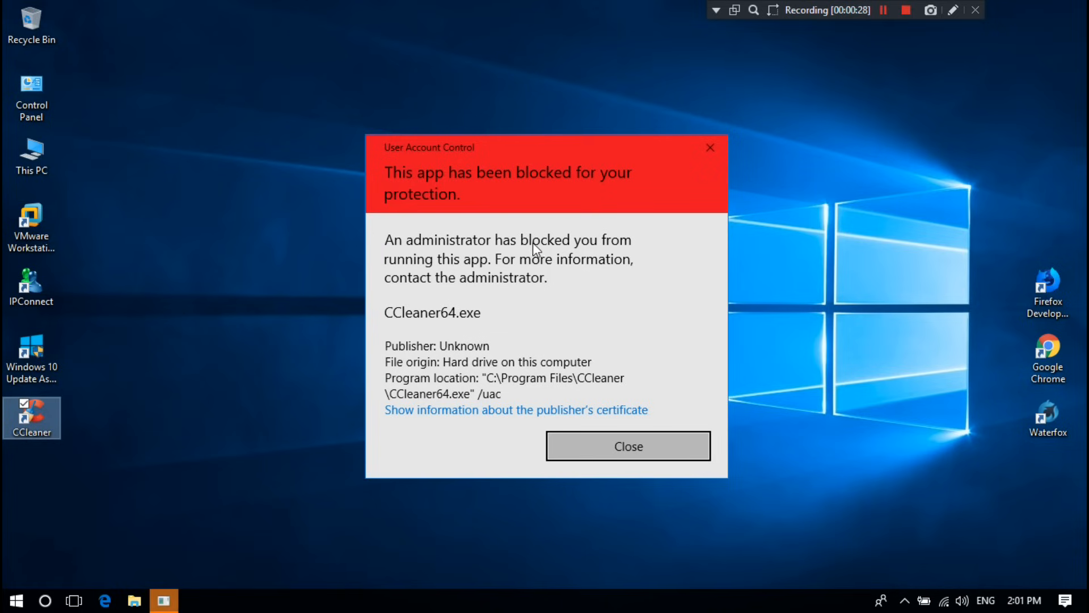
mouse_move(534, 272)
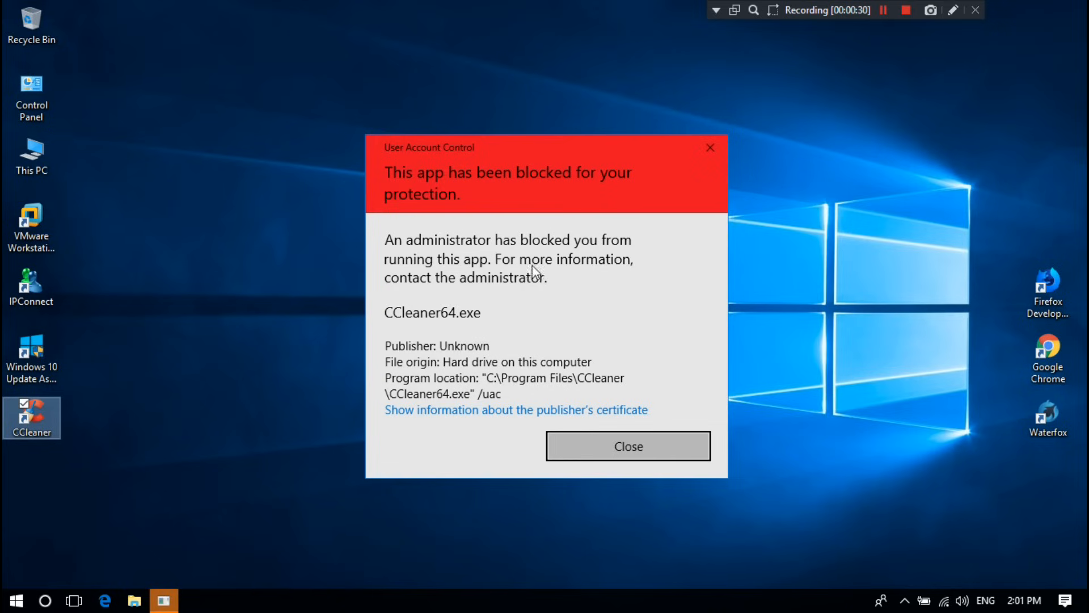
mouse_move(517, 289)
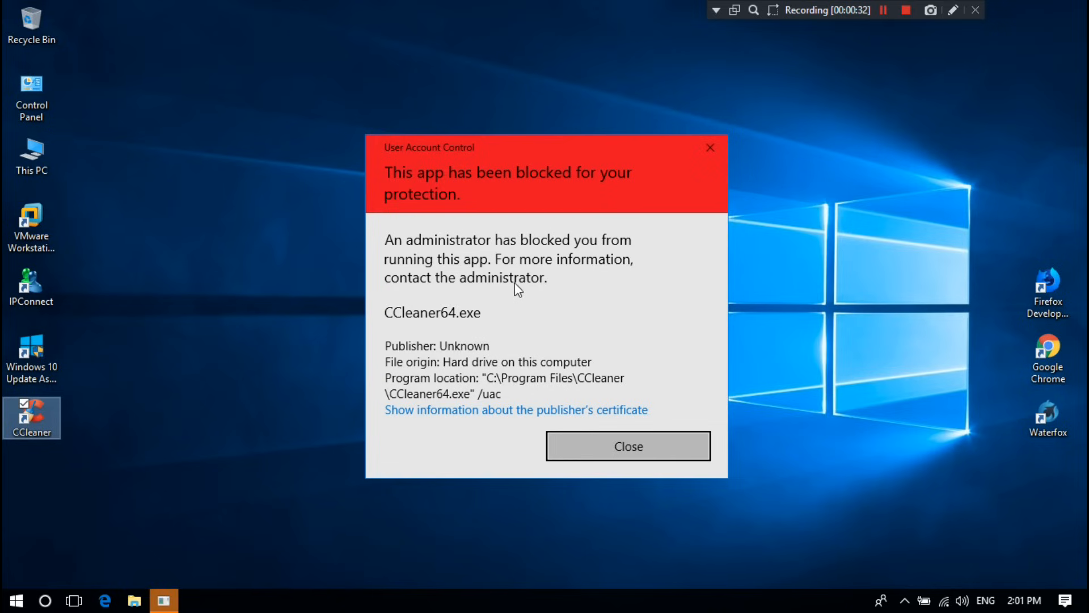
mouse_move(548, 287)
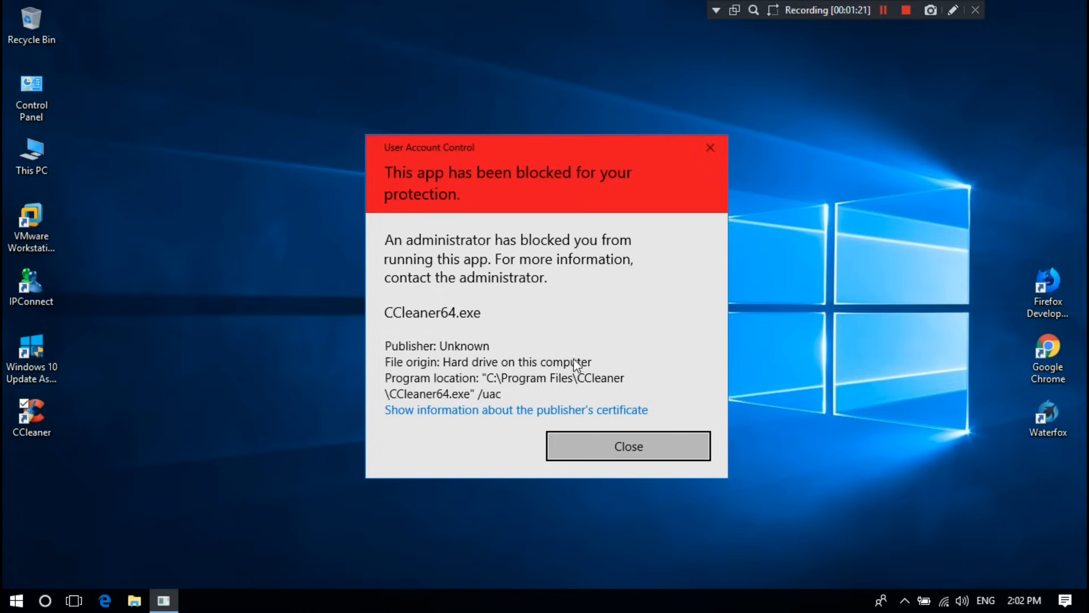
left_click(628, 445)
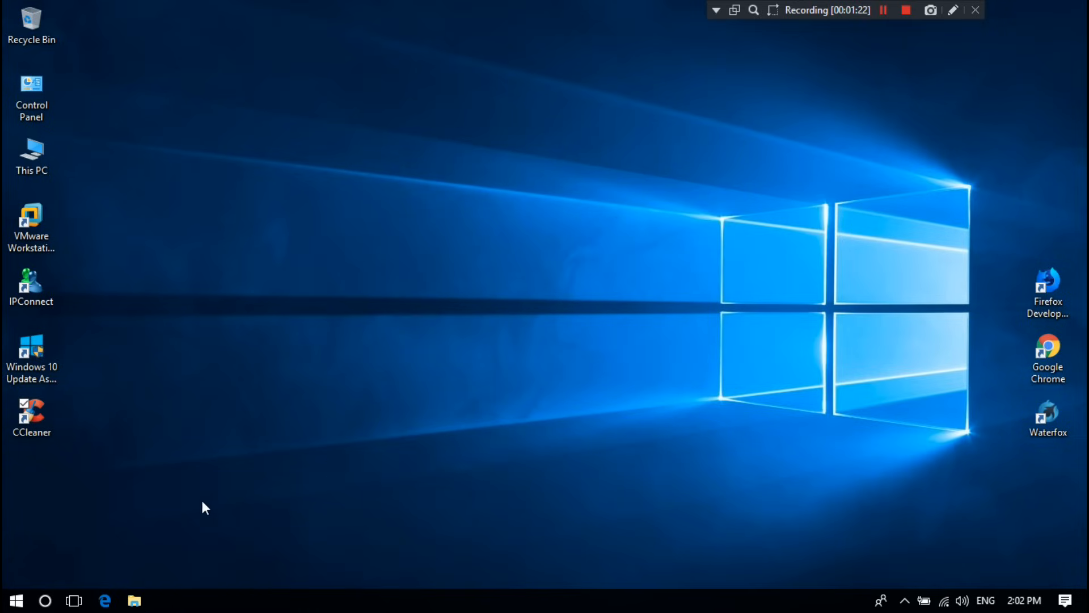
Step: Launch regedit from Windows search as administrator and accept the UAC prompt
left_click(44, 600)
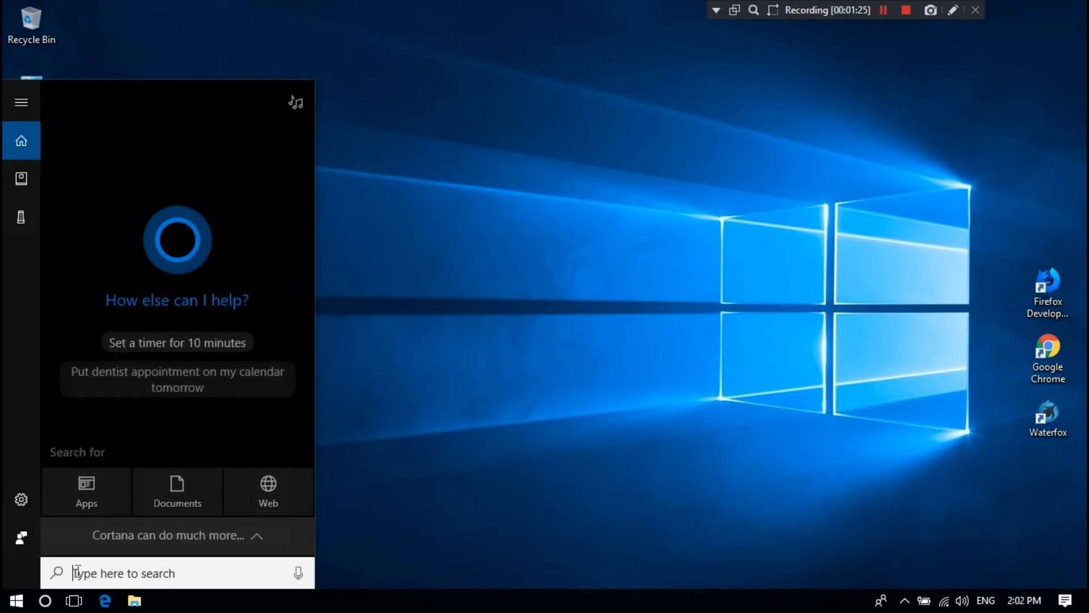
type("regedit")
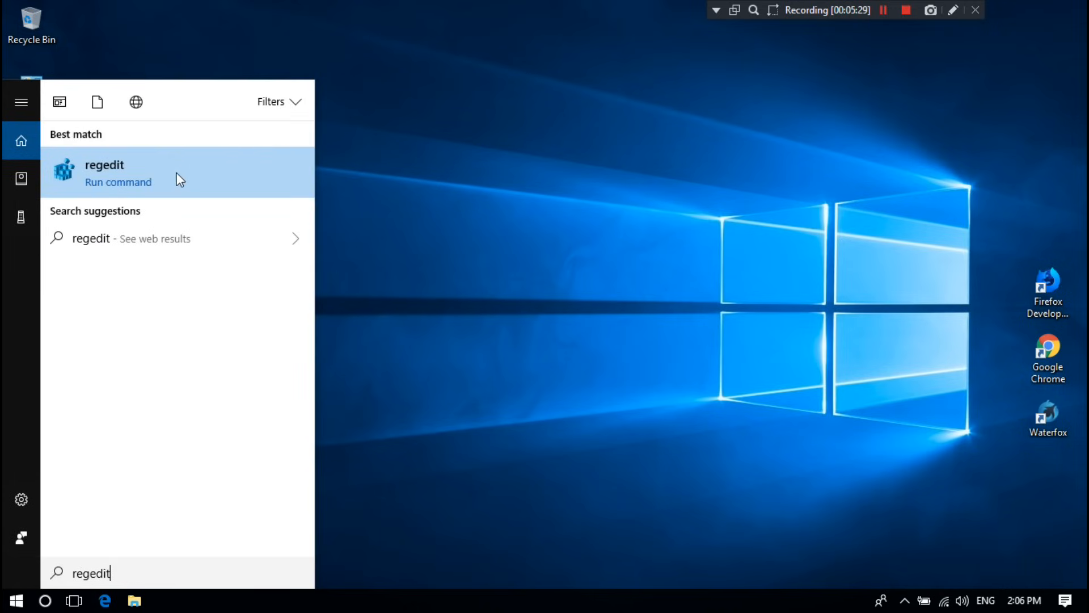
right_click(104, 166)
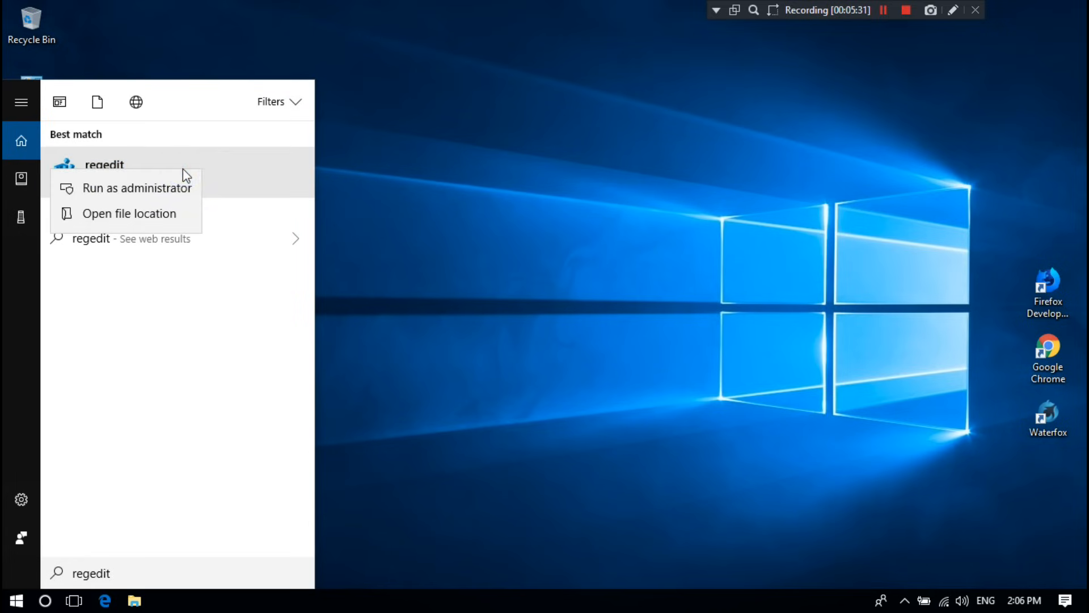
left_click(138, 187)
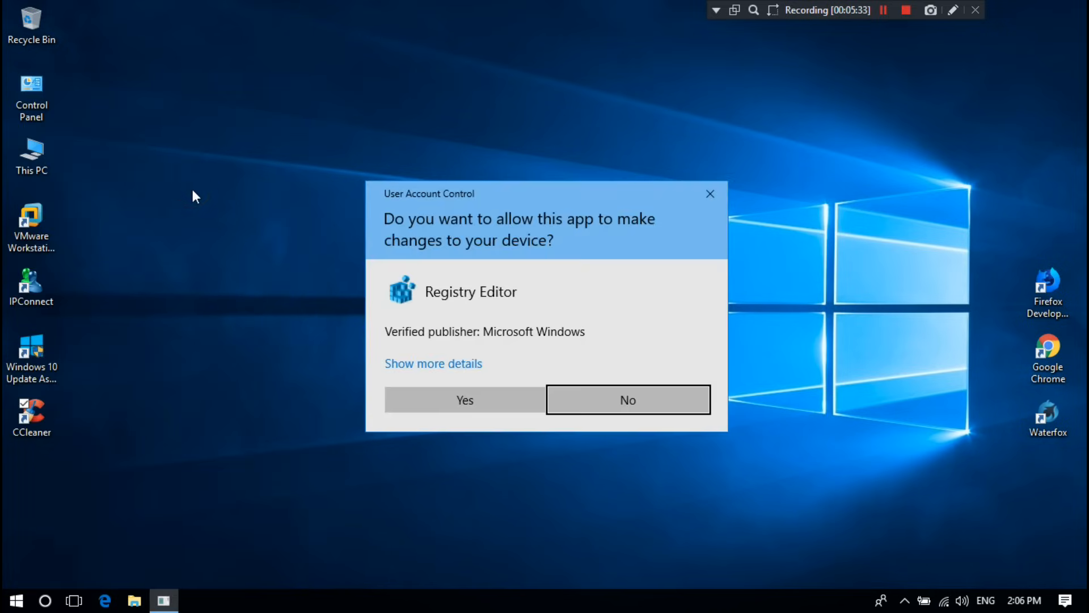
left_click(464, 399)
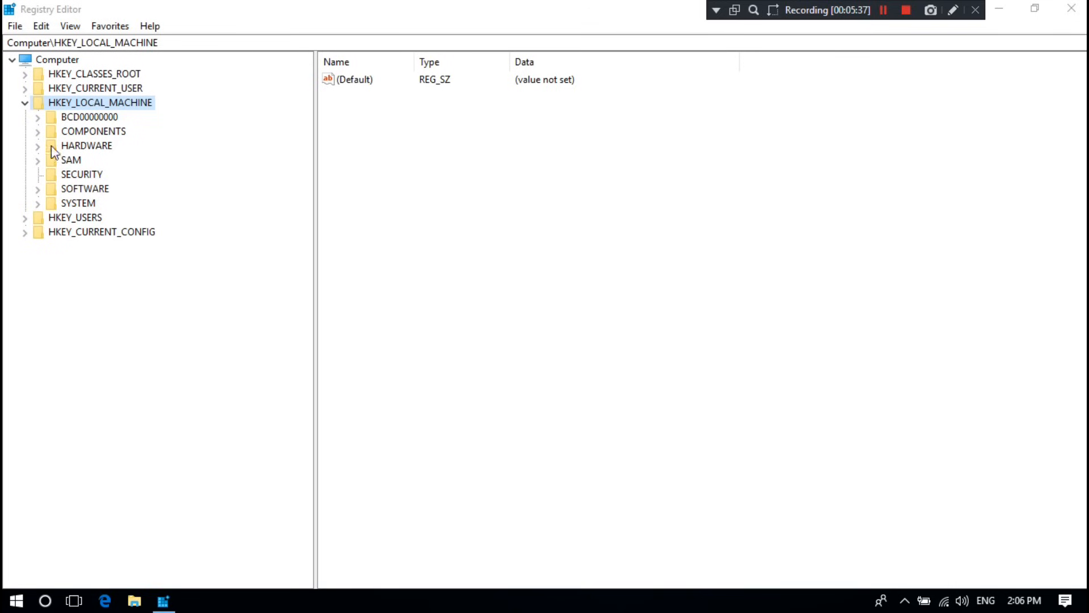
Step: Expand HKEY_LOCAL_MACHINE > SOFTWARE > Microsoft and scroll down to the Windows key
left_click(24, 102)
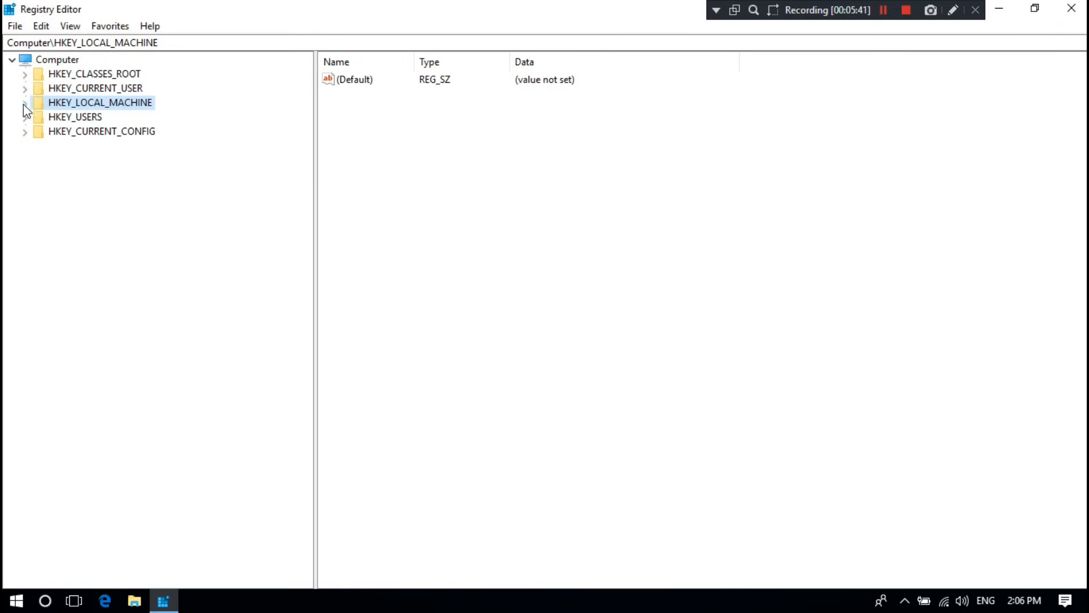
left_click(24, 102)
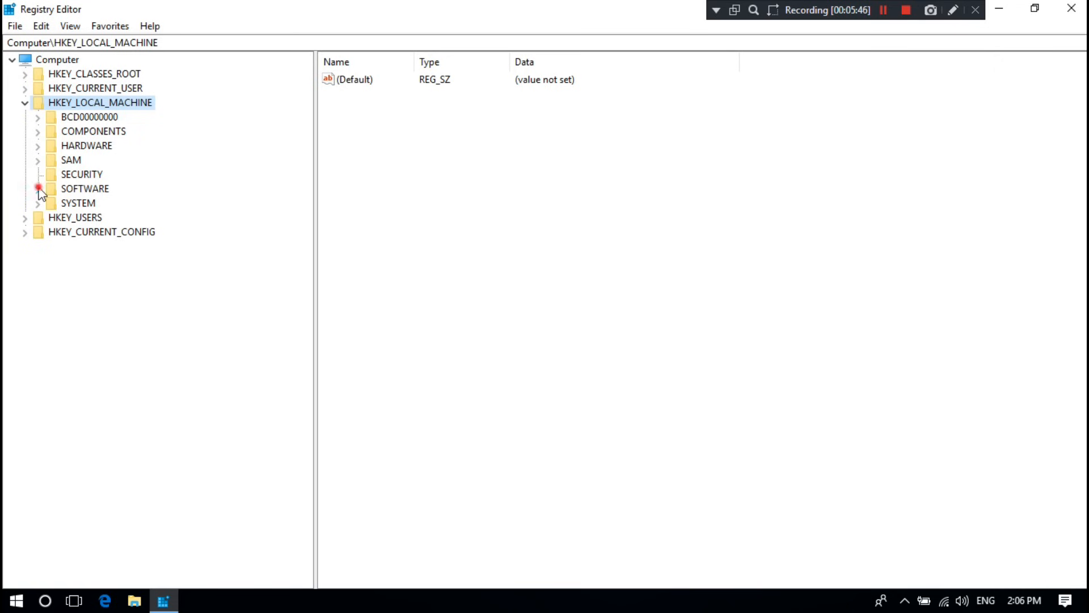
left_click(39, 189)
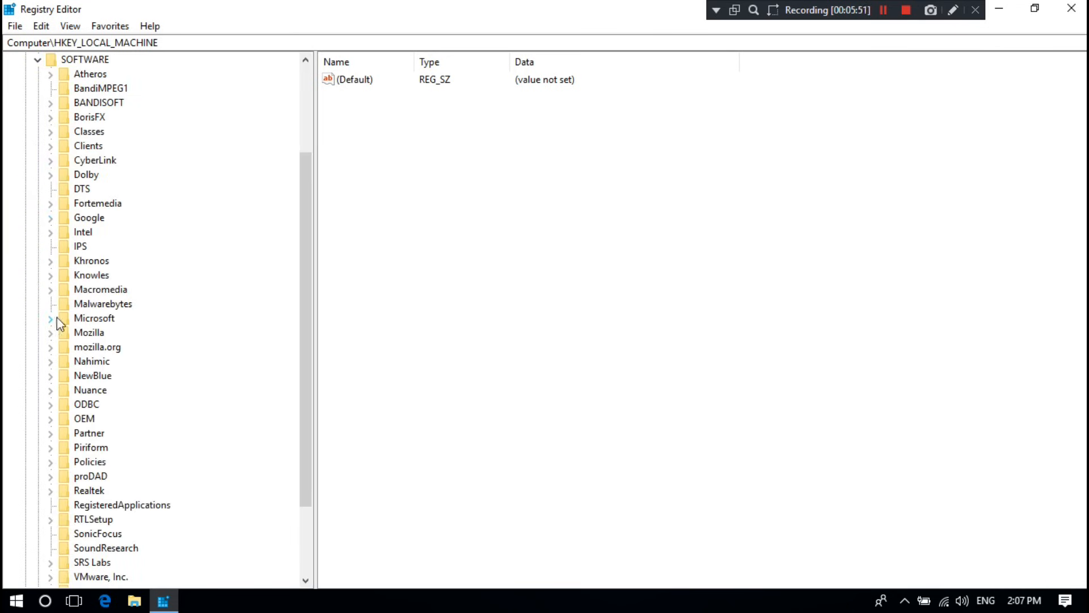
left_click(50, 318)
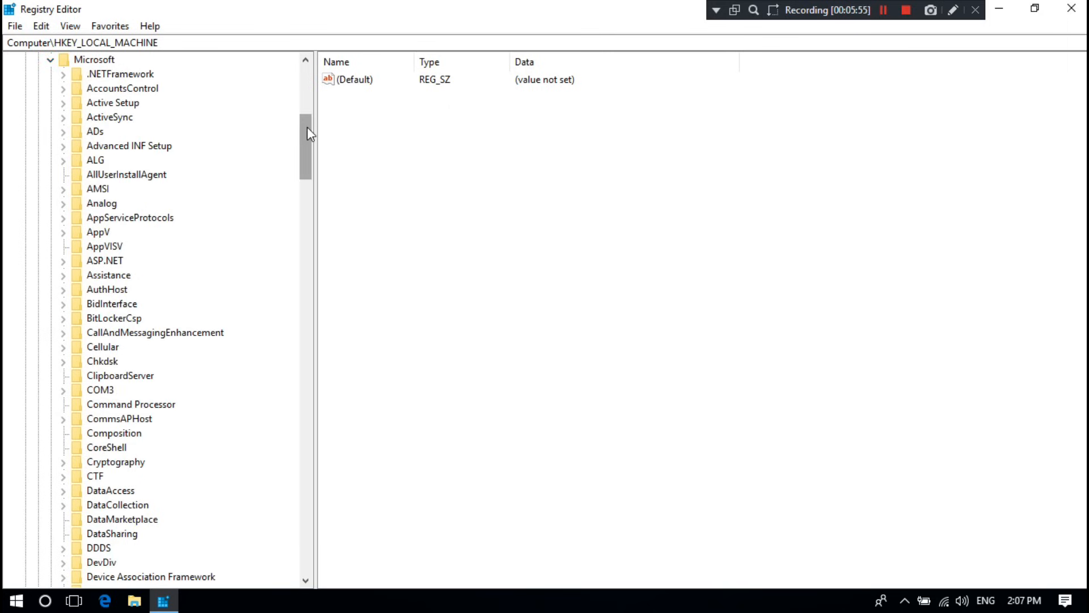
scroll("down", 3)
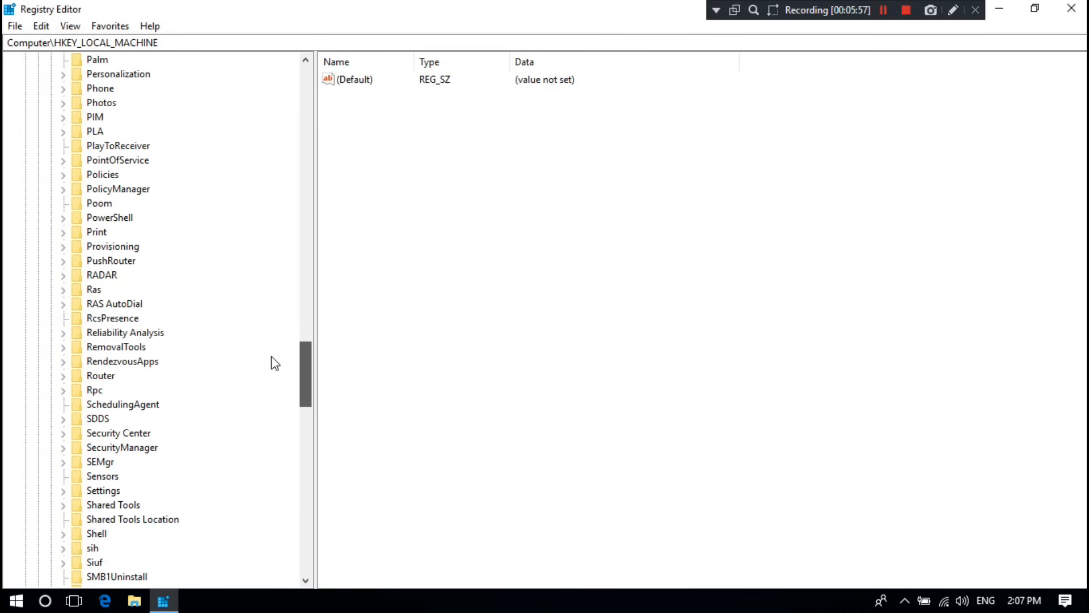
scroll("down", 3)
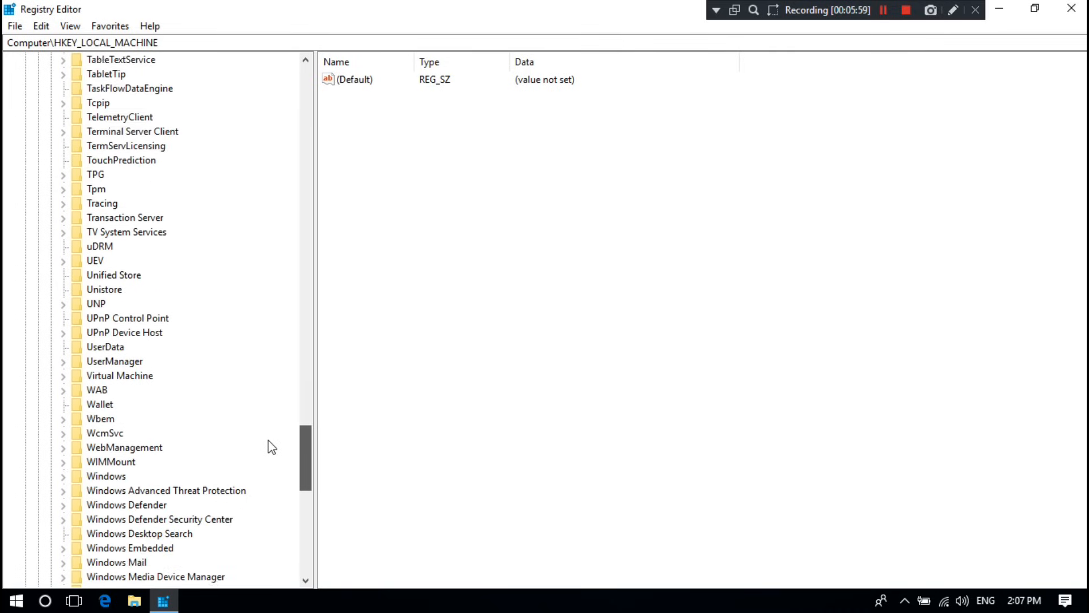
scroll("down", 3)
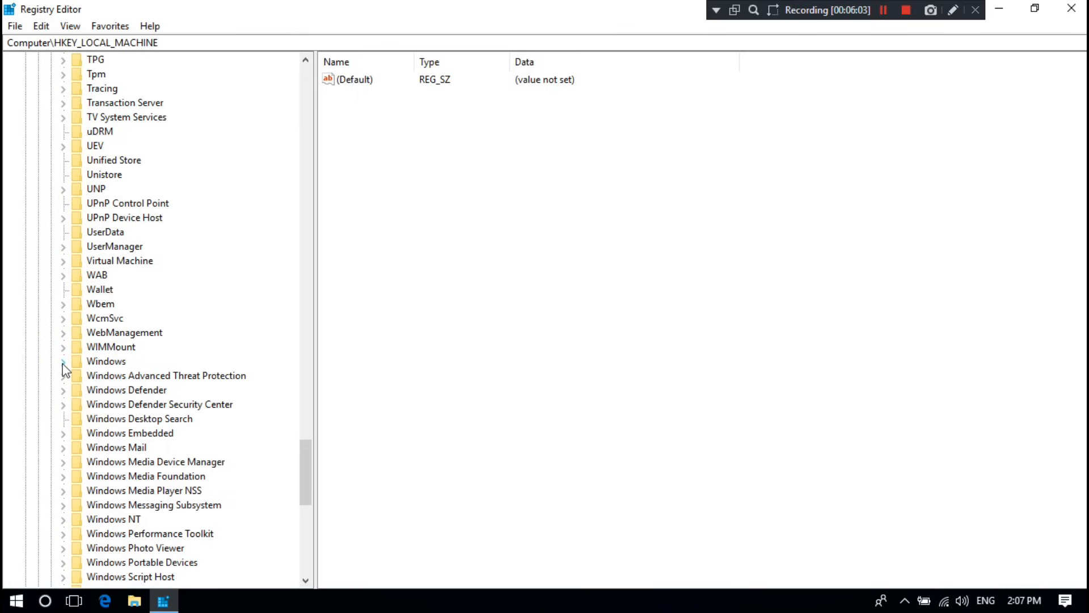
Step: Expand Windows > CurrentVersion > Policies to reveal the System subkey
left_click(63, 361)
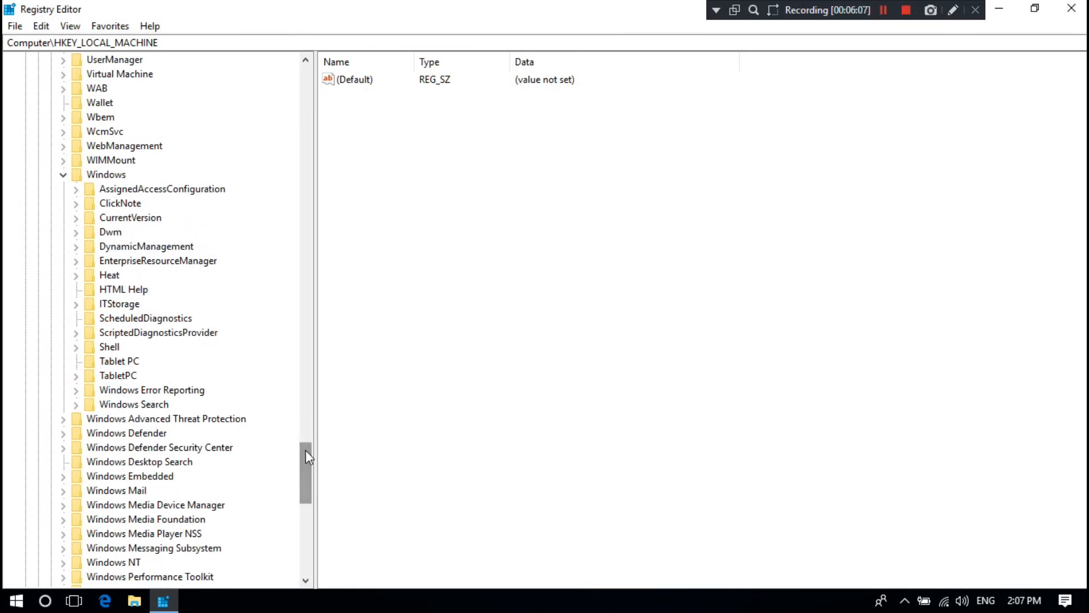
mouse_move(91, 227)
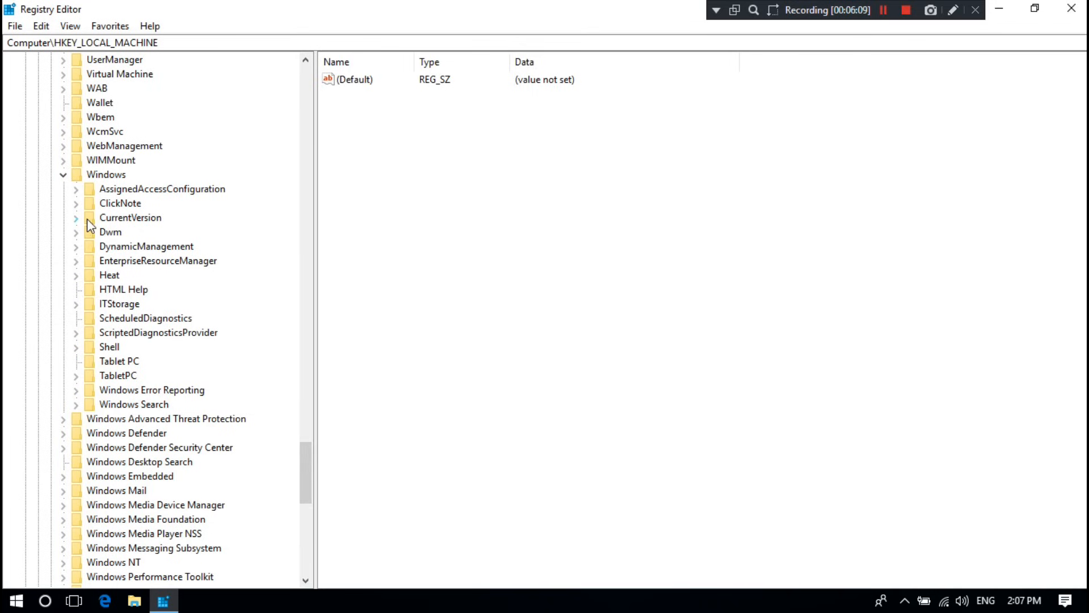
left_click(76, 218)
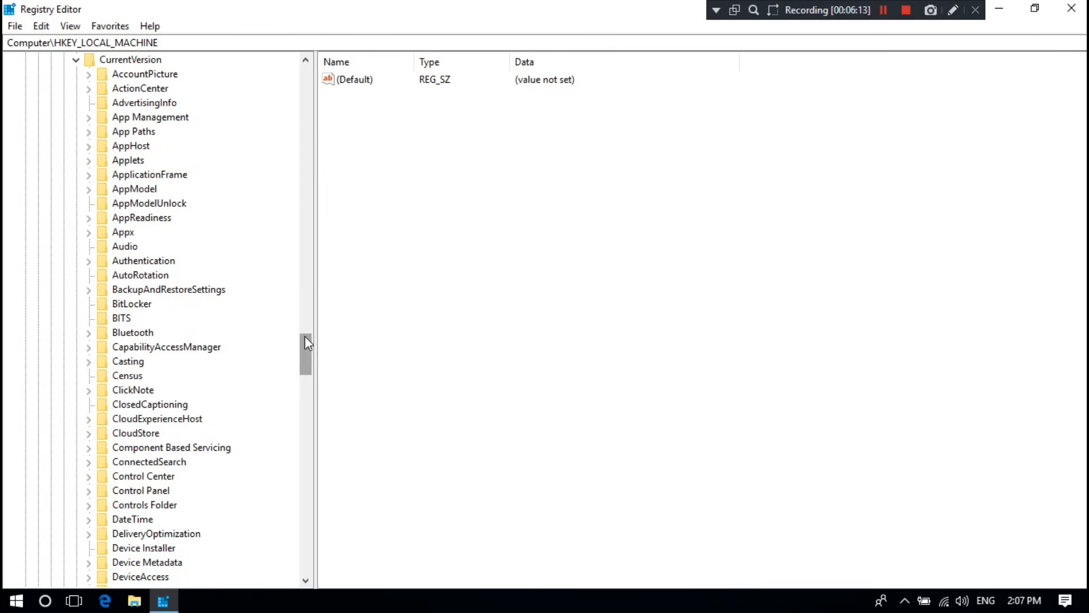
scroll("down", 3)
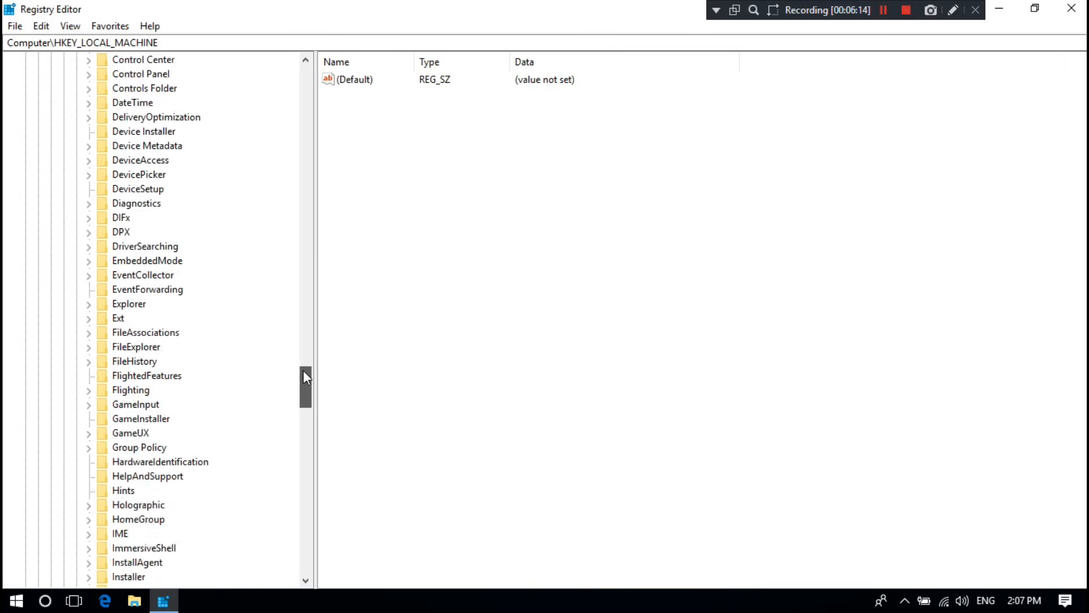
scroll("down", 3)
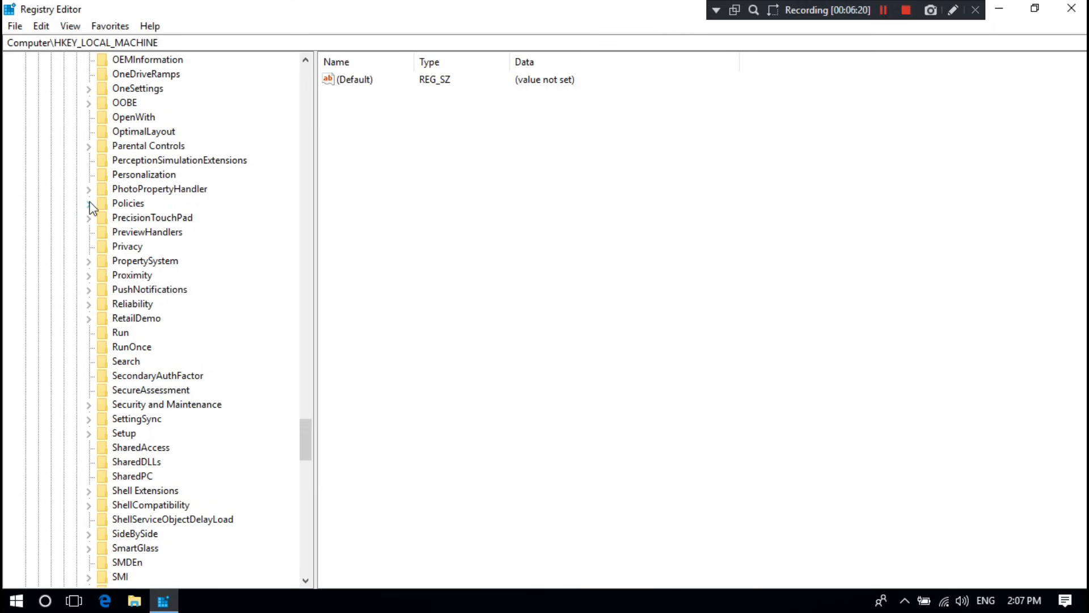
left_click(89, 203)
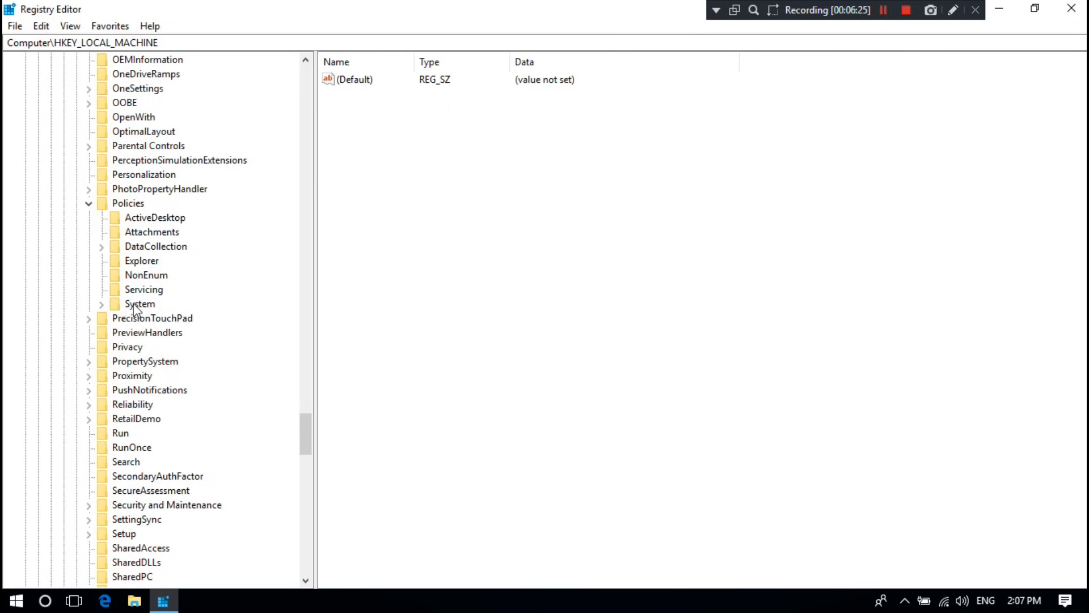
Step: Select the System key and change the EnableLUA DWORD value to 0
left_click(138, 304)
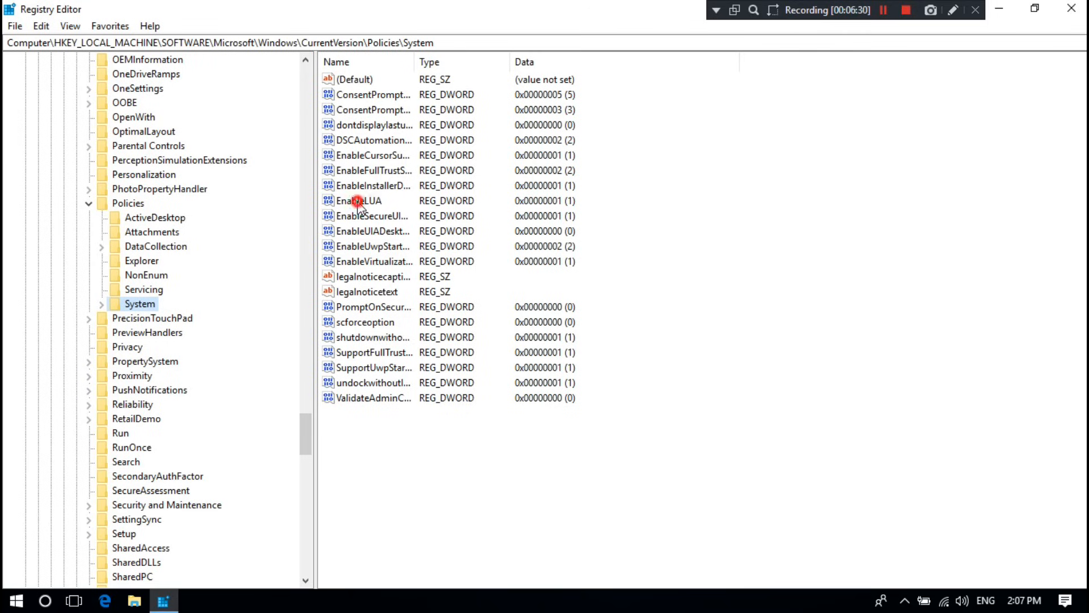
left_click(359, 200)
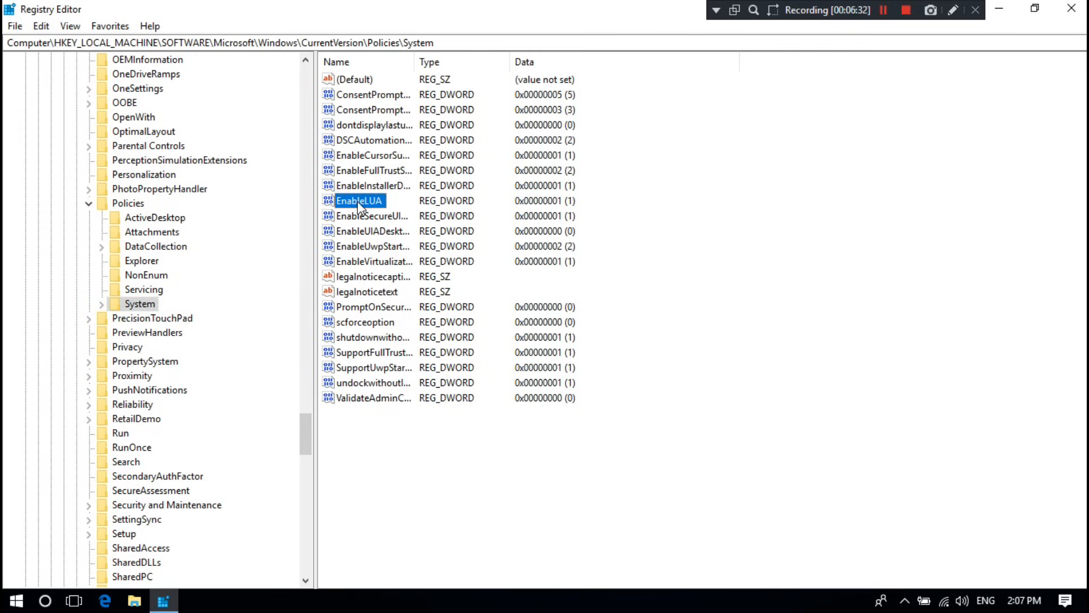
double_click(358, 200)
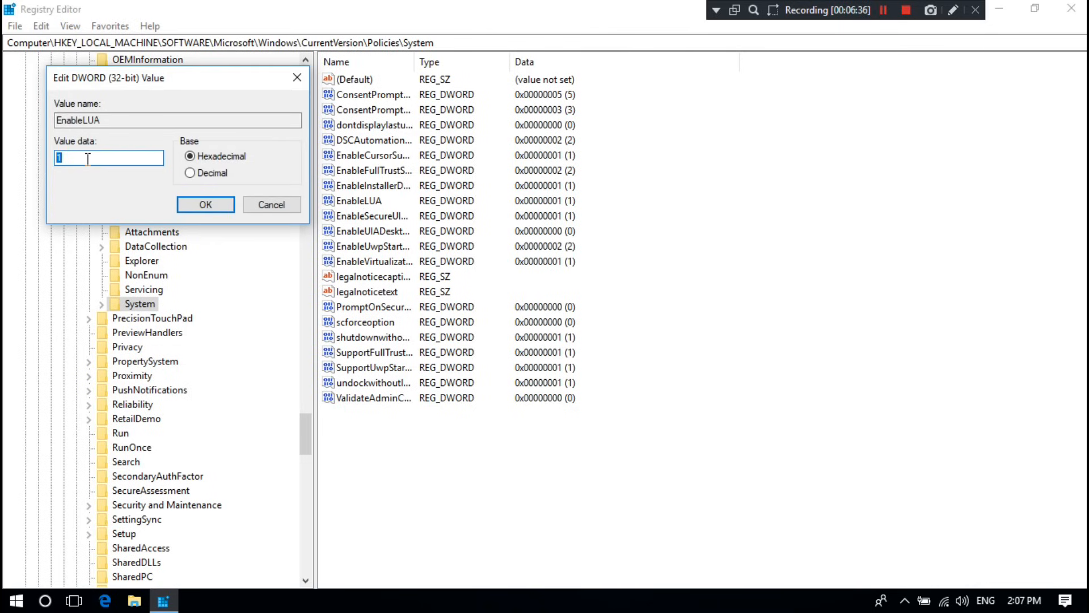
key("Backspace")
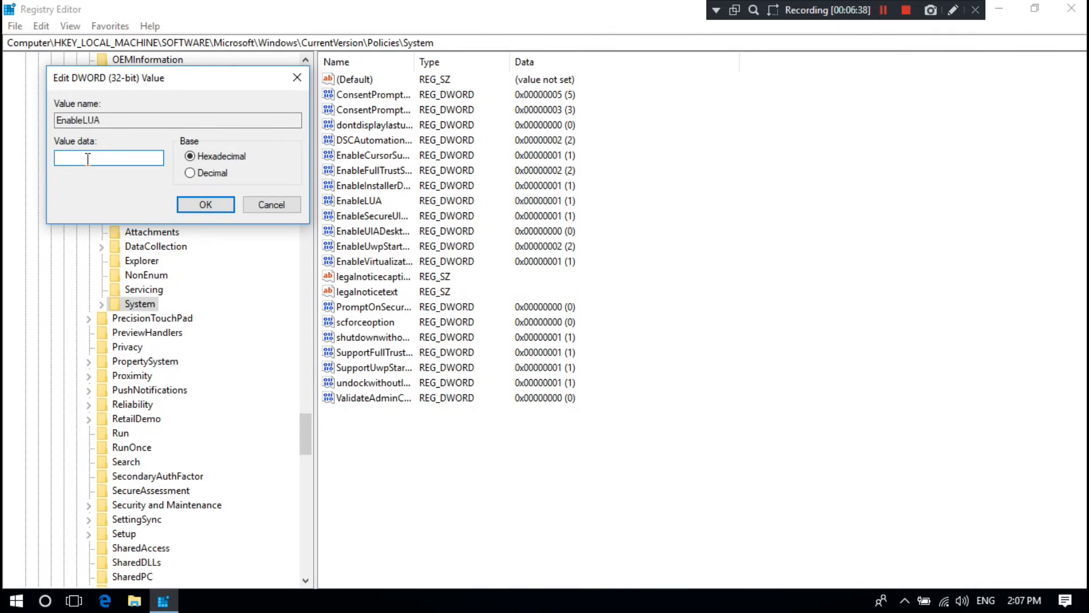
type("0")
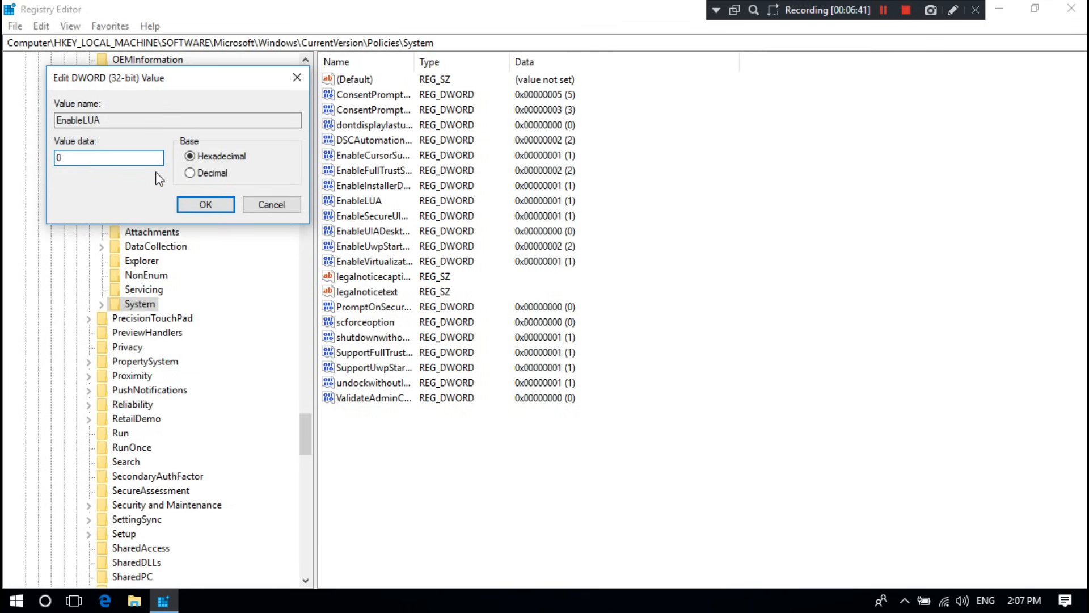
left_click(205, 204)
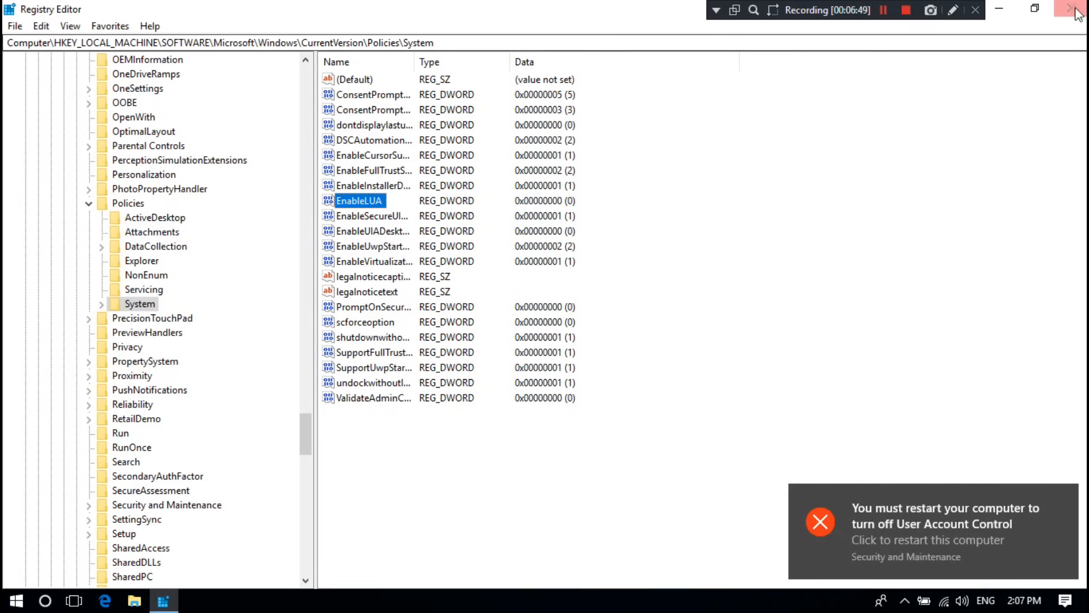
Step: Close Registry Editor and restart the PC from the UAC restart notice
left_click(1075, 8)
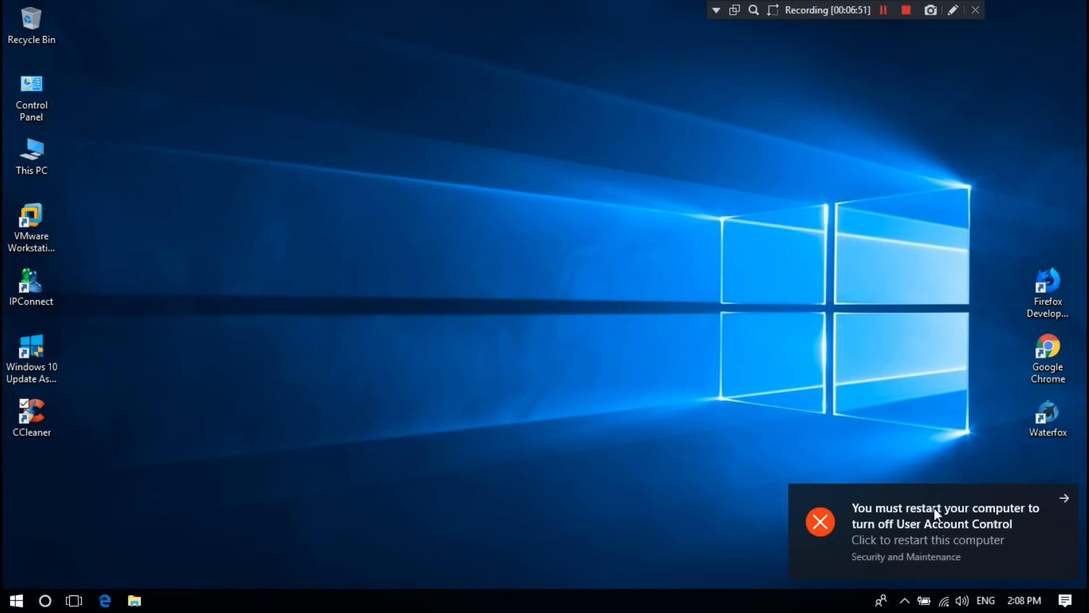
left_click(934, 528)
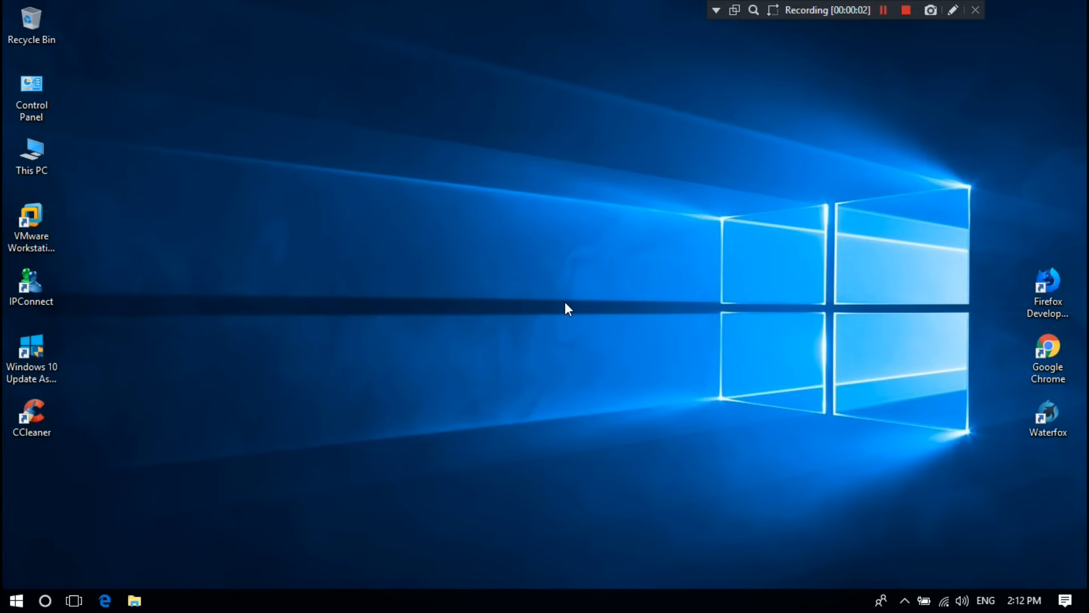
Step: Launch CCleaner from the desktop shortcut and run the cleaner
left_click(32, 416)
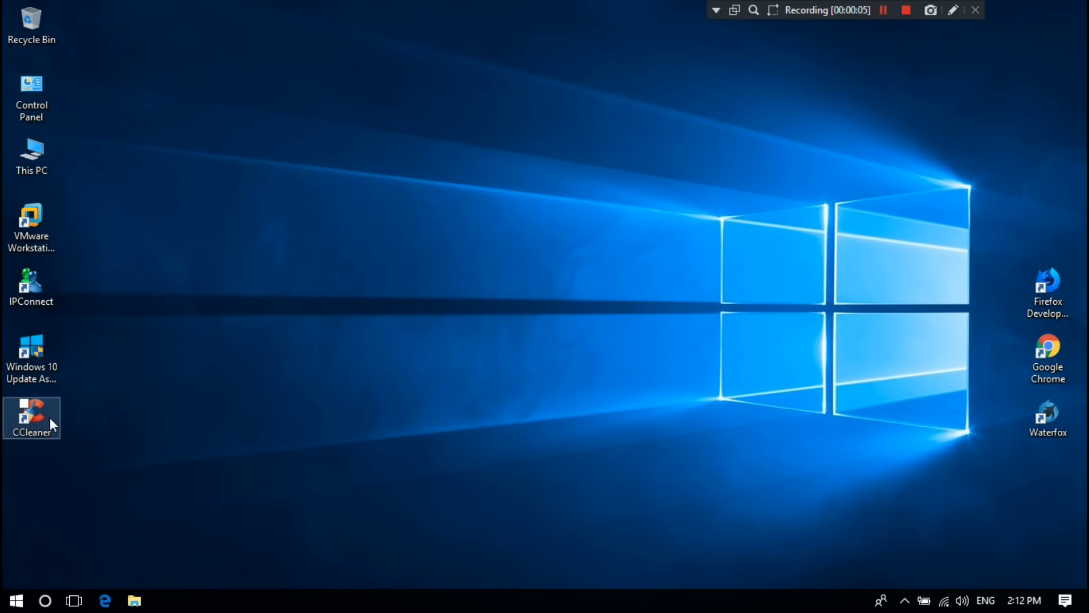
double_click(32, 417)
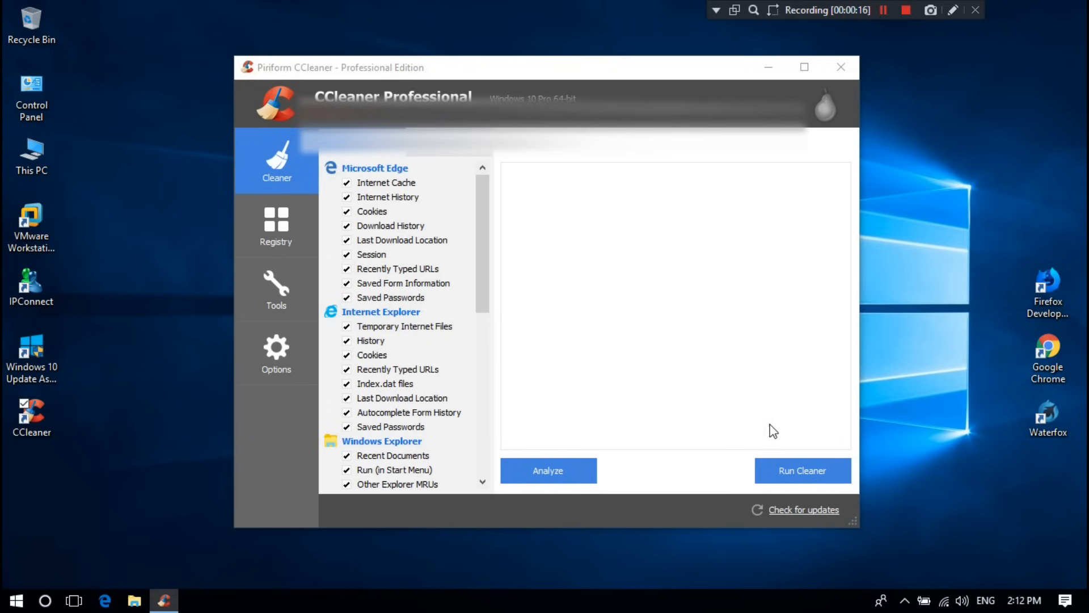
left_click(802, 470)
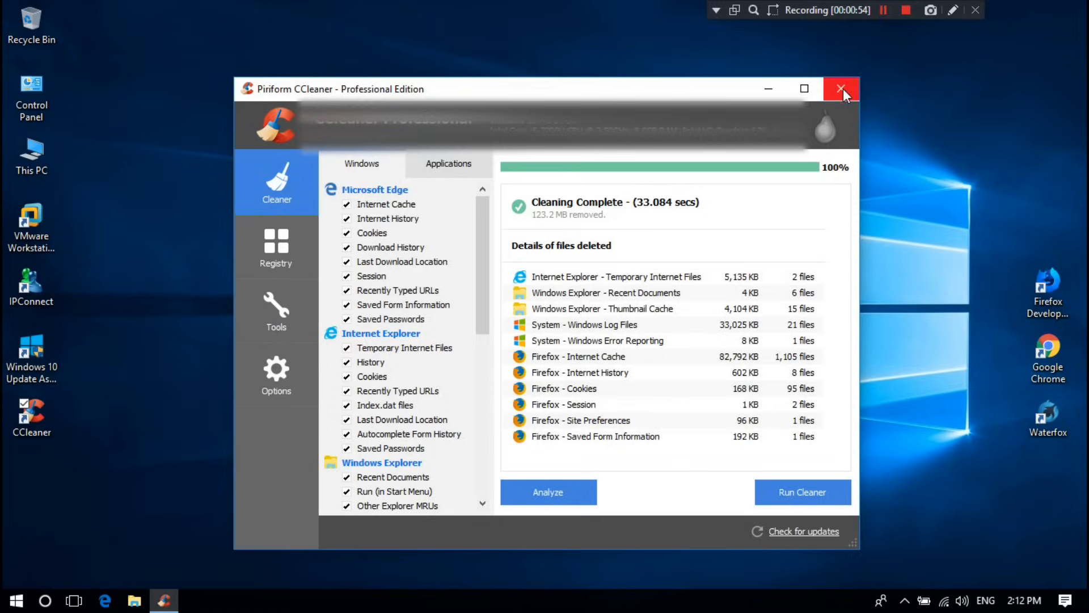
Step: Close CCleaner and launch regedit from the Run dialog
left_click(840, 88)
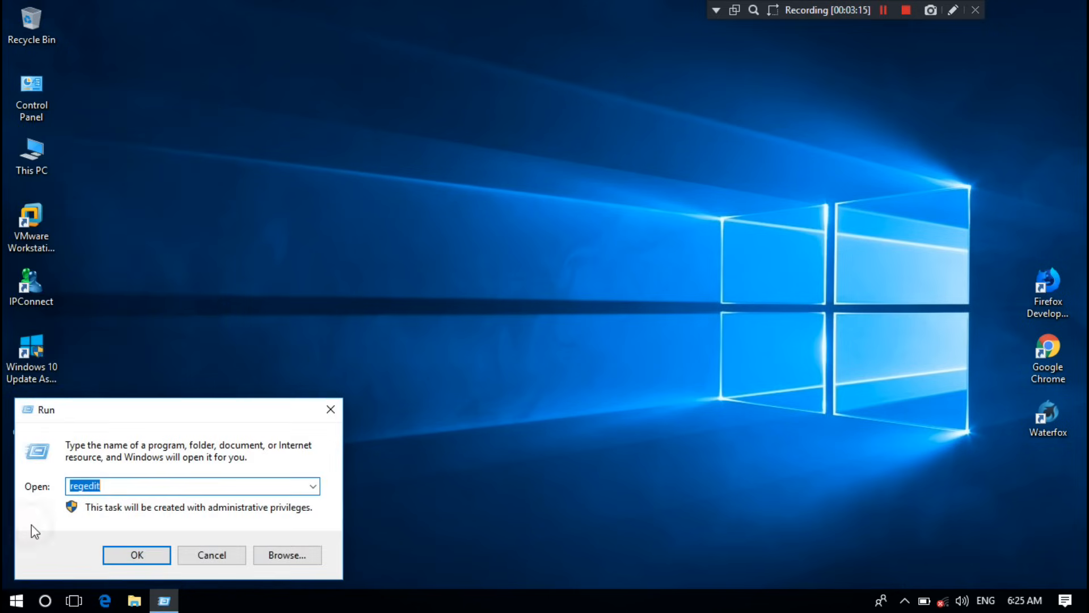
type("r")
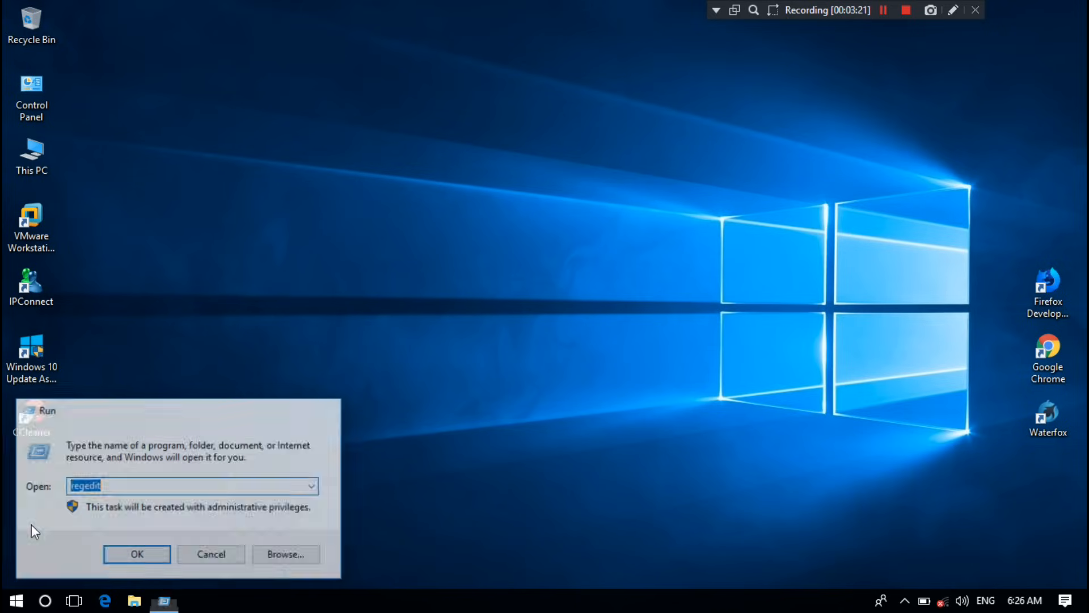
left_click(137, 553)
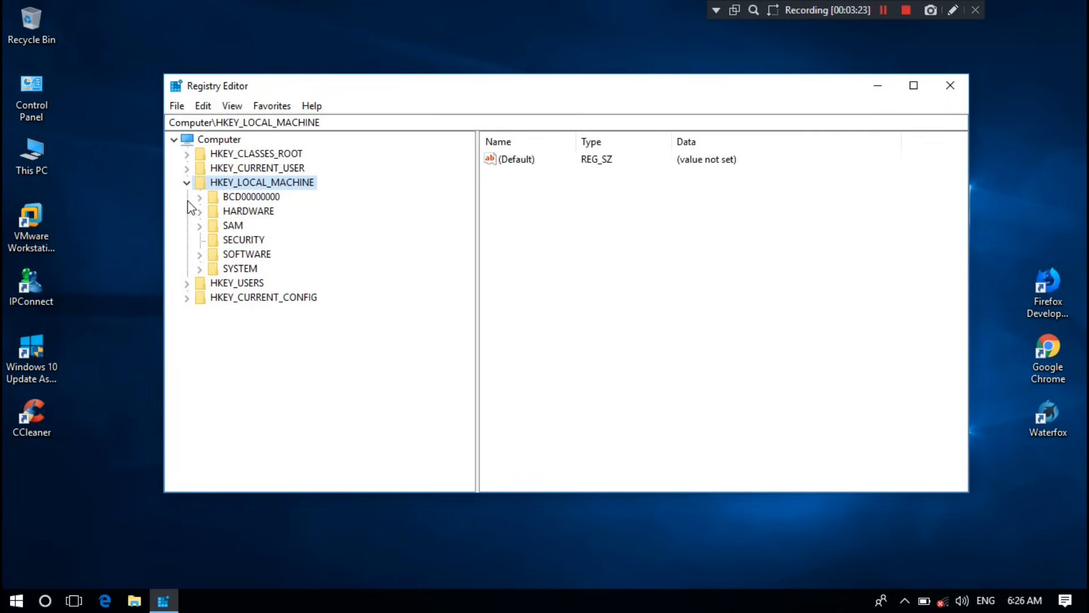
Step: Expand HKEY_LOCAL_MACHINE > SOFTWARE > Microsoft in the tree
left_click(187, 182)
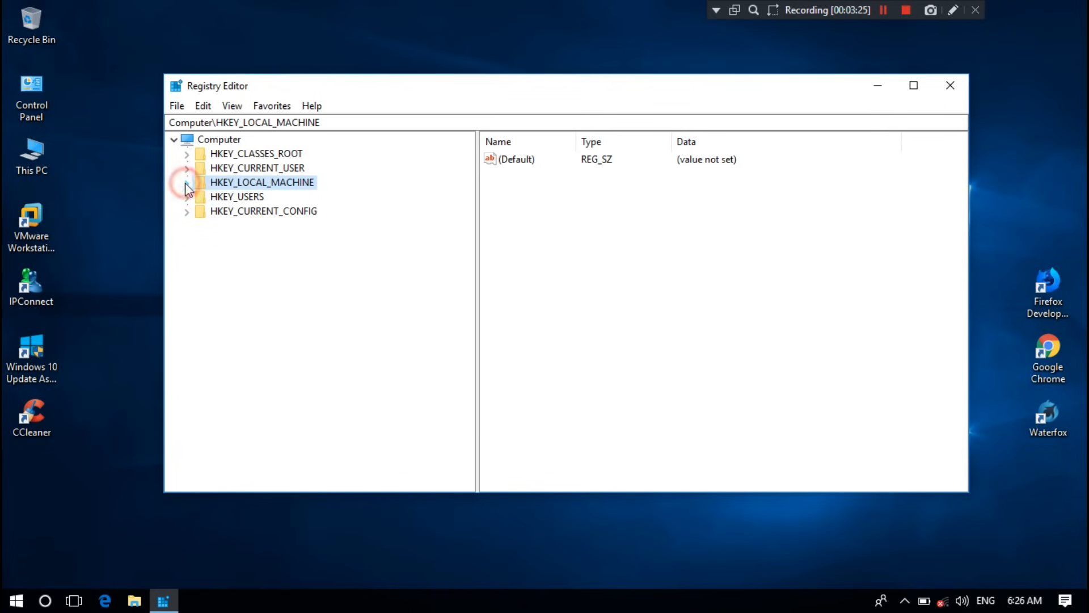
left_click(186, 181)
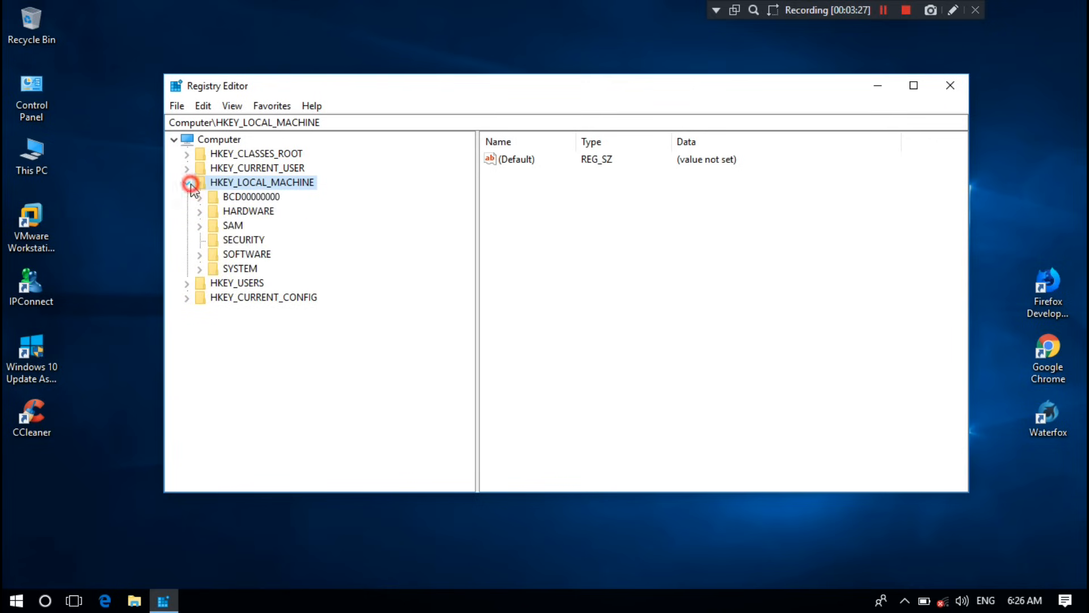
left_click(187, 182)
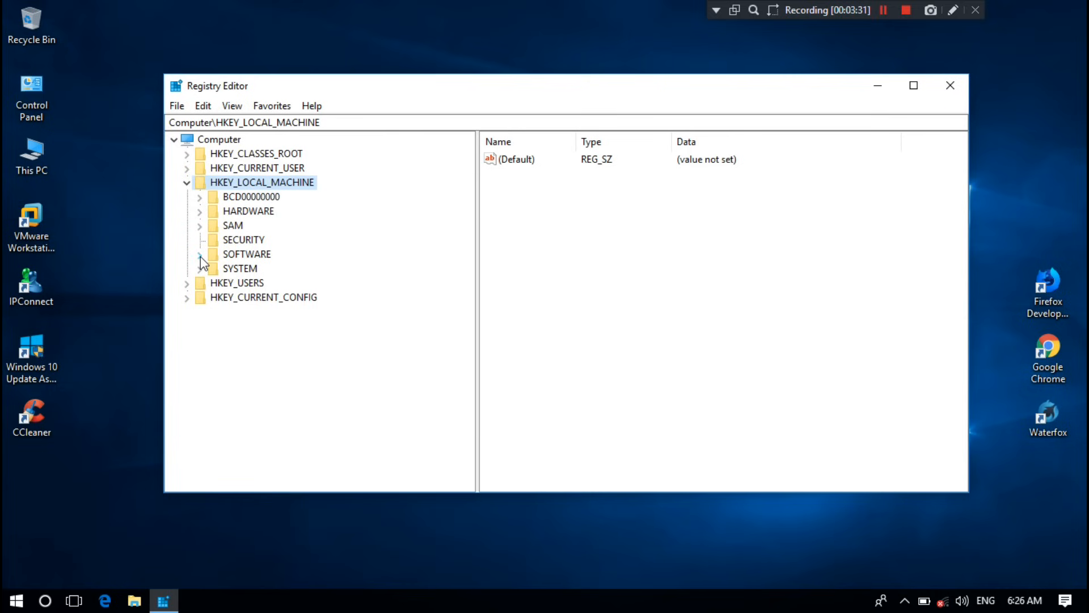
left_click(199, 253)
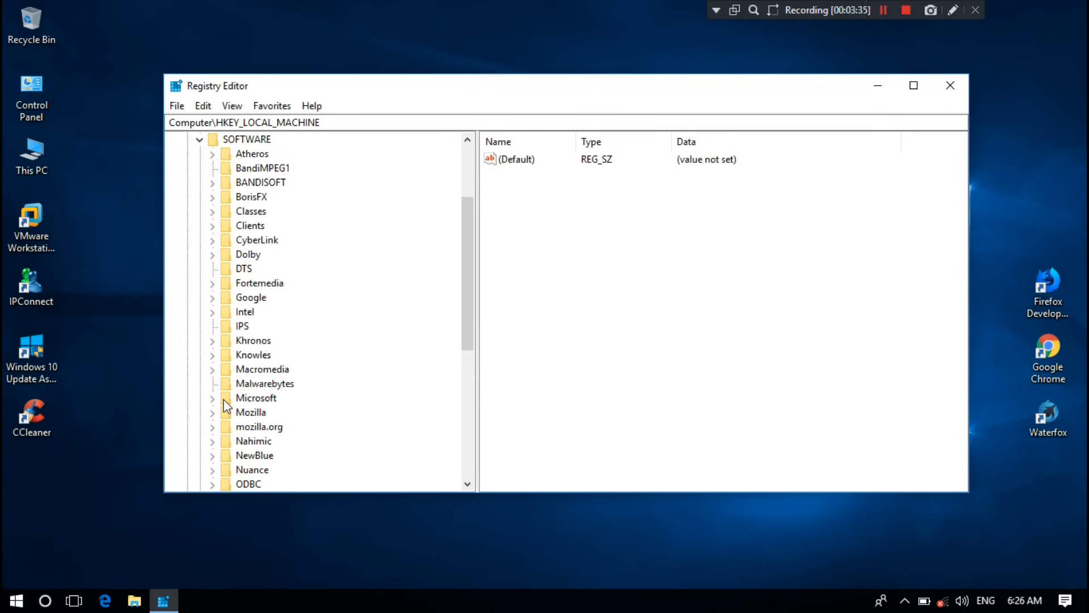
left_click(212, 397)
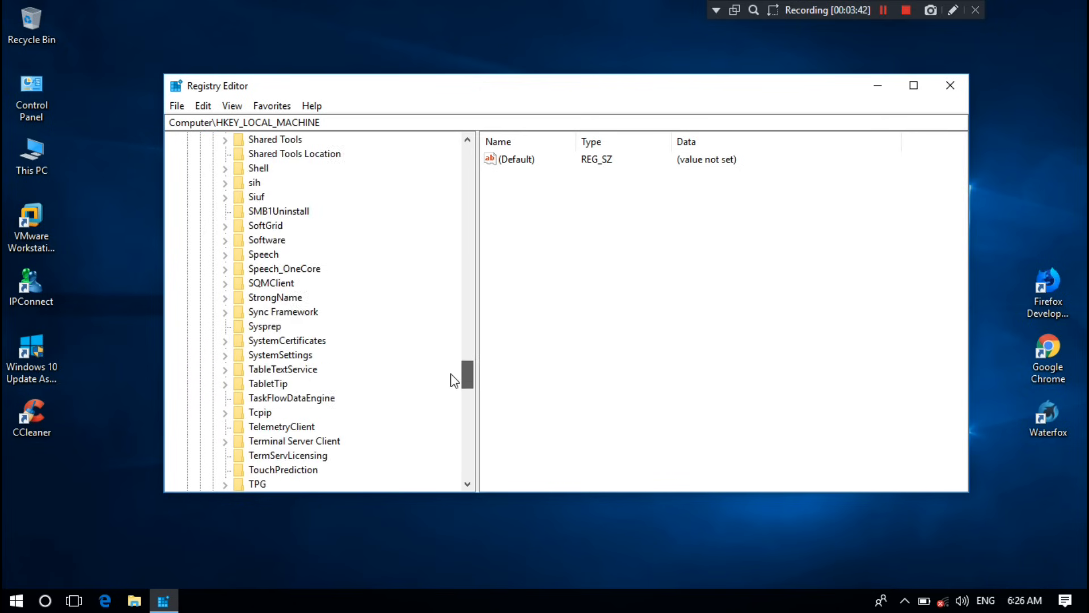
scroll("down", 3)
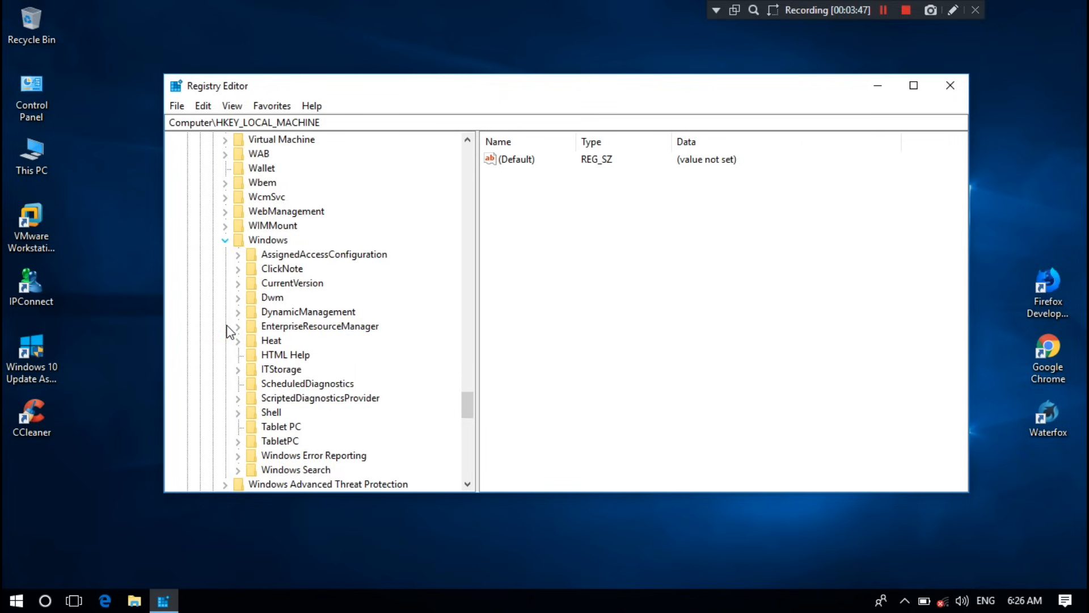
mouse_move(271, 285)
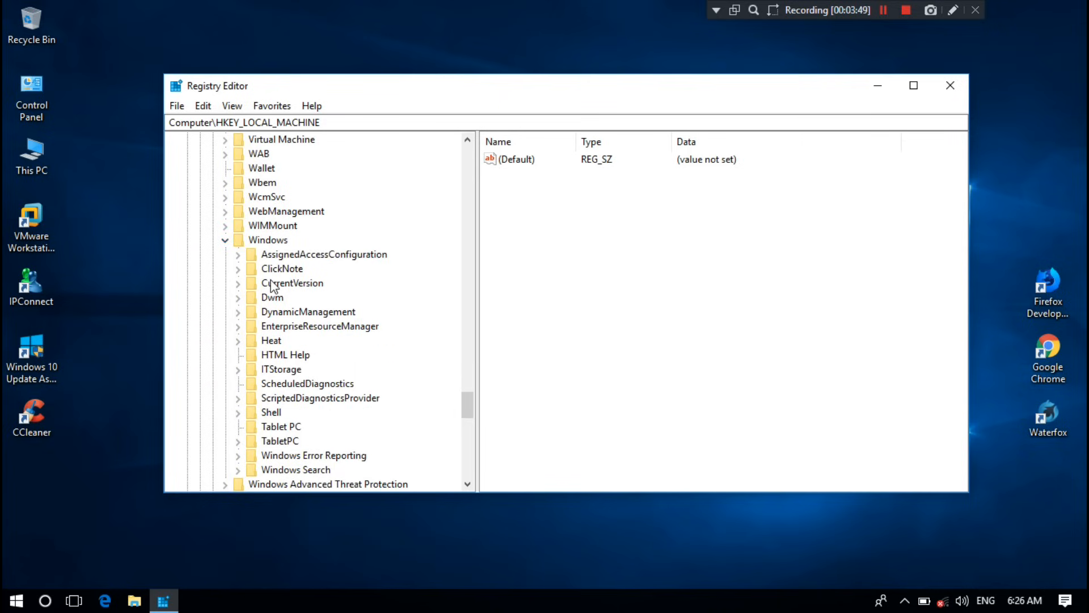
Step: Expand CurrentVersion > Policies and select System to show EnableLUA at 0
left_click(238, 283)
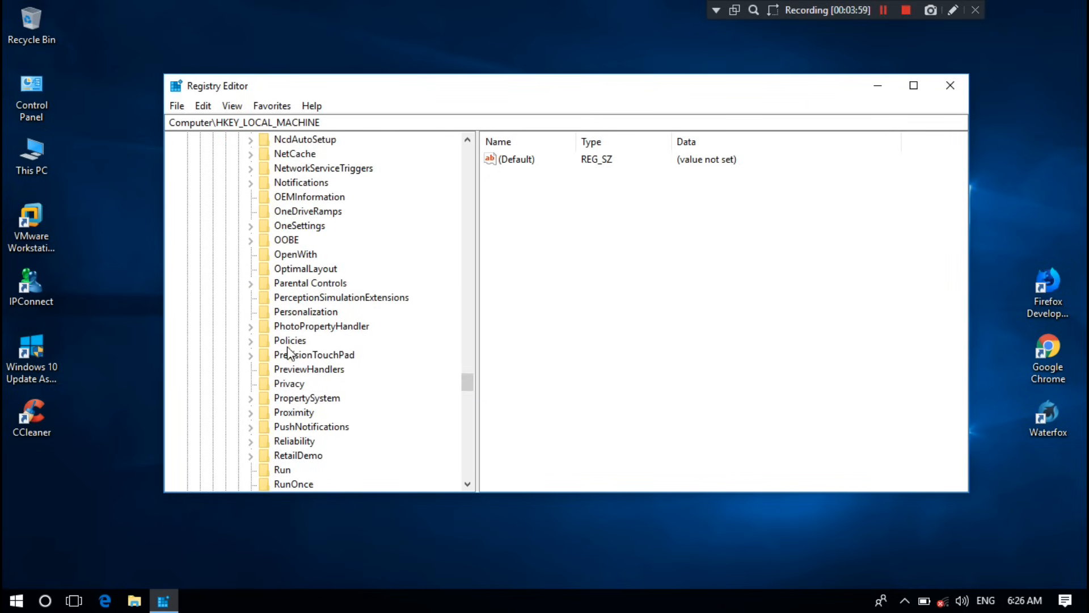
left_click(250, 340)
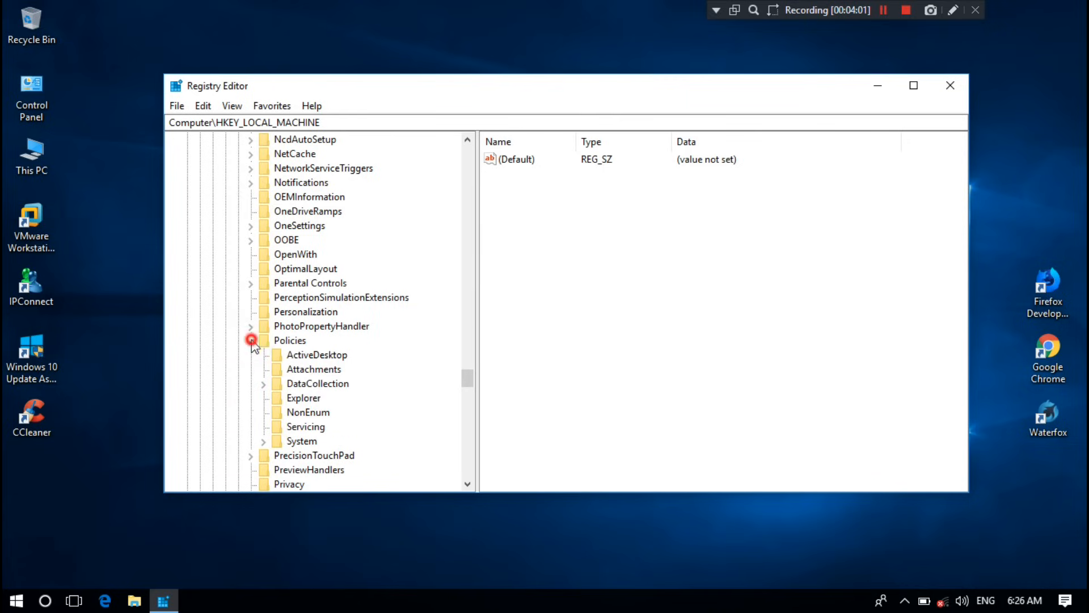
left_click(249, 339)
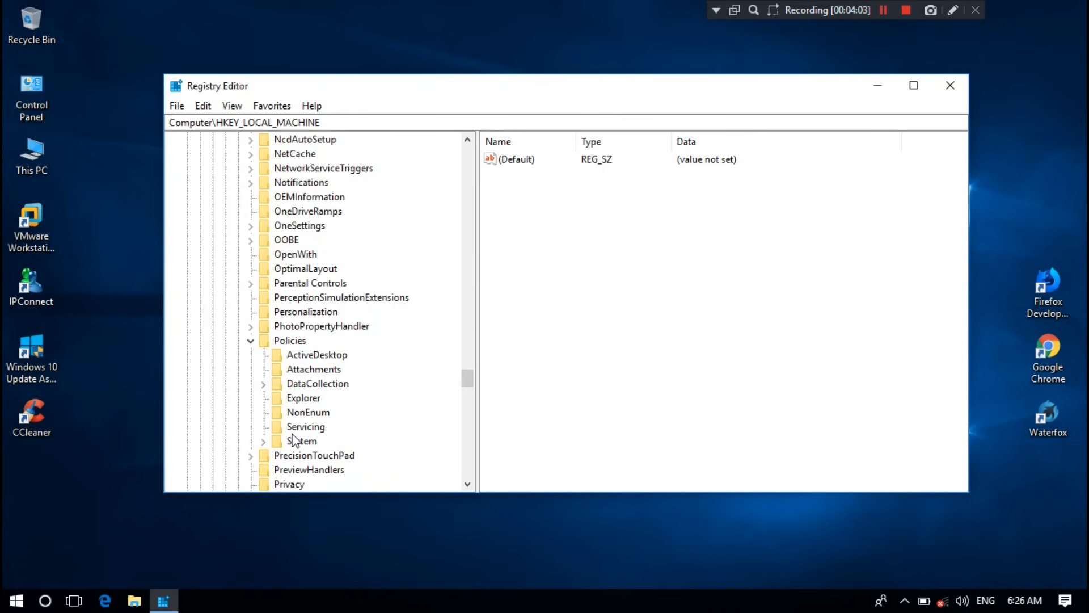
left_click(302, 440)
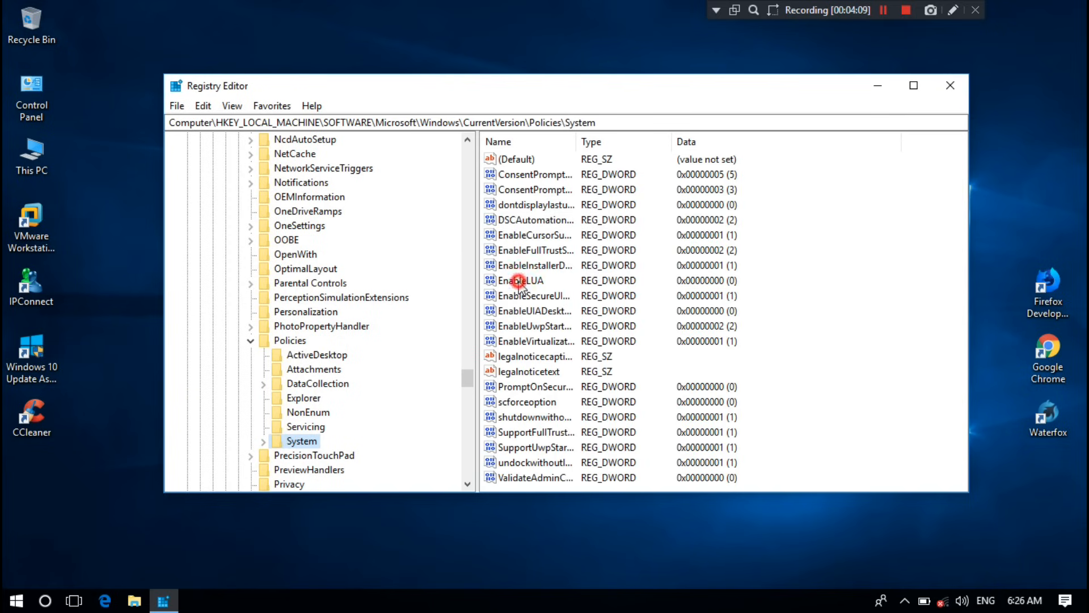
Step: Change the EnableLUA DWORD value back to 1 and close Registry Editor
double_click(520, 281)
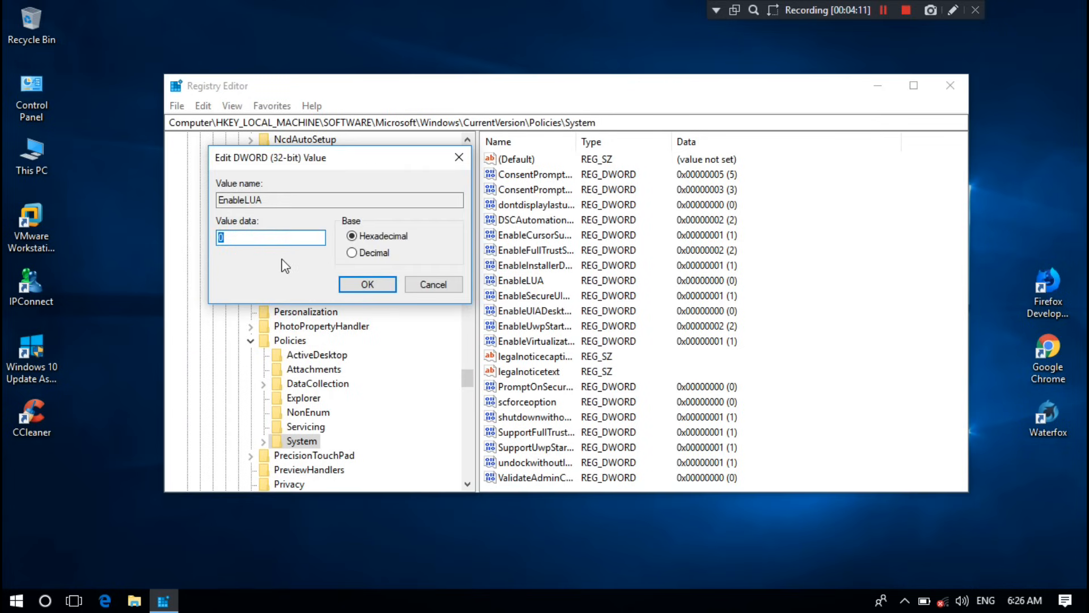
key("Backspace")
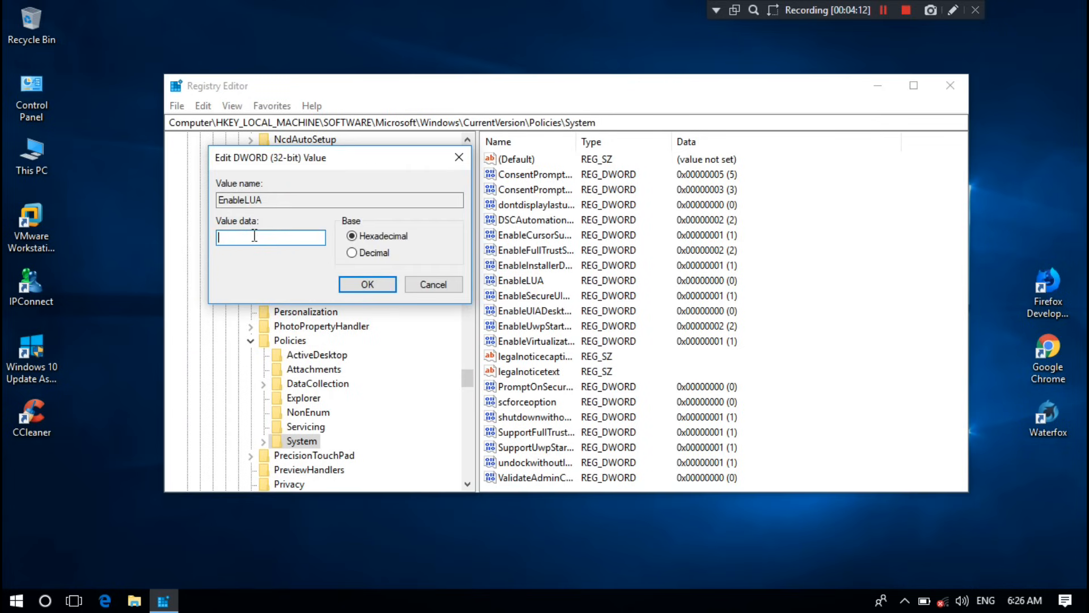
type("1")
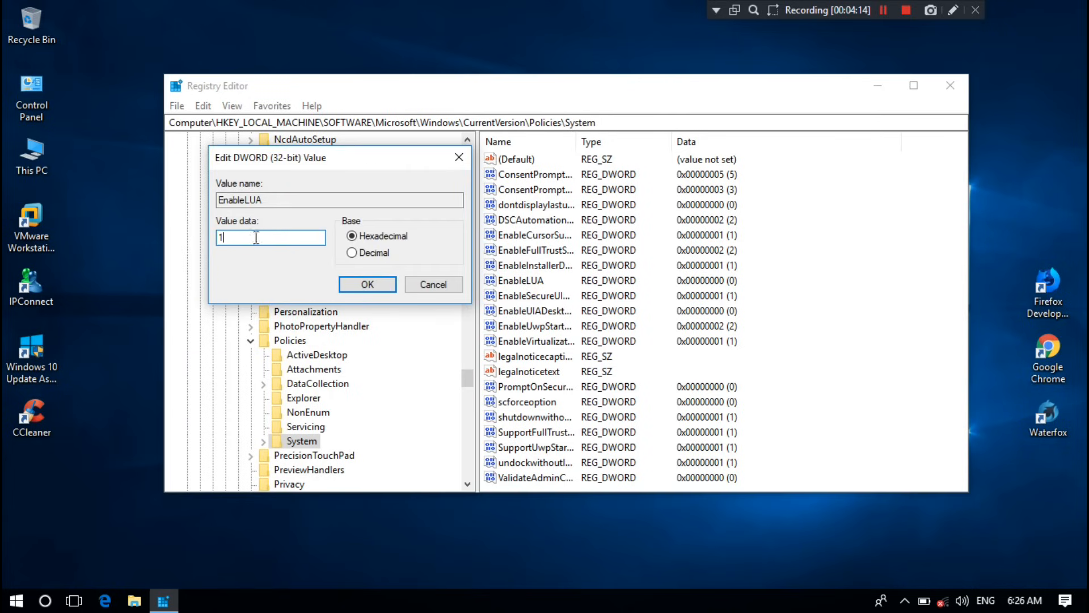
left_click(366, 283)
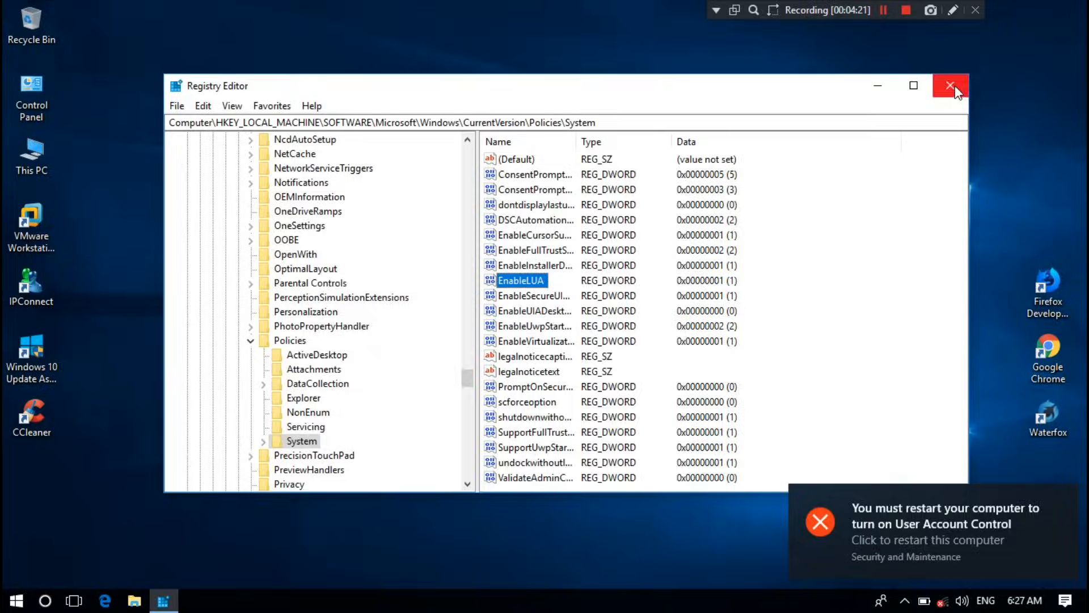
left_click(950, 85)
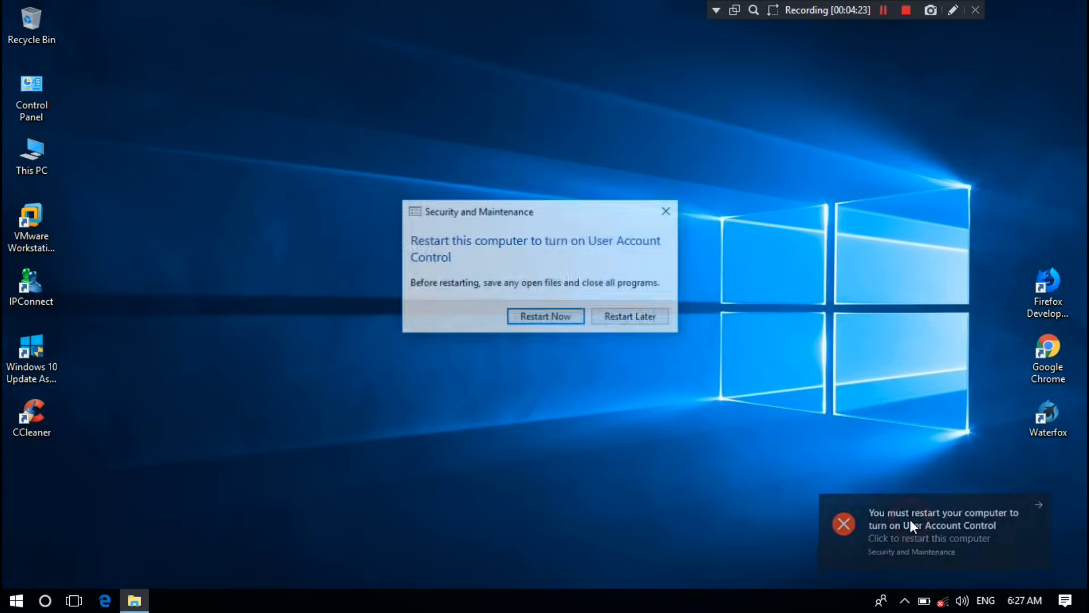